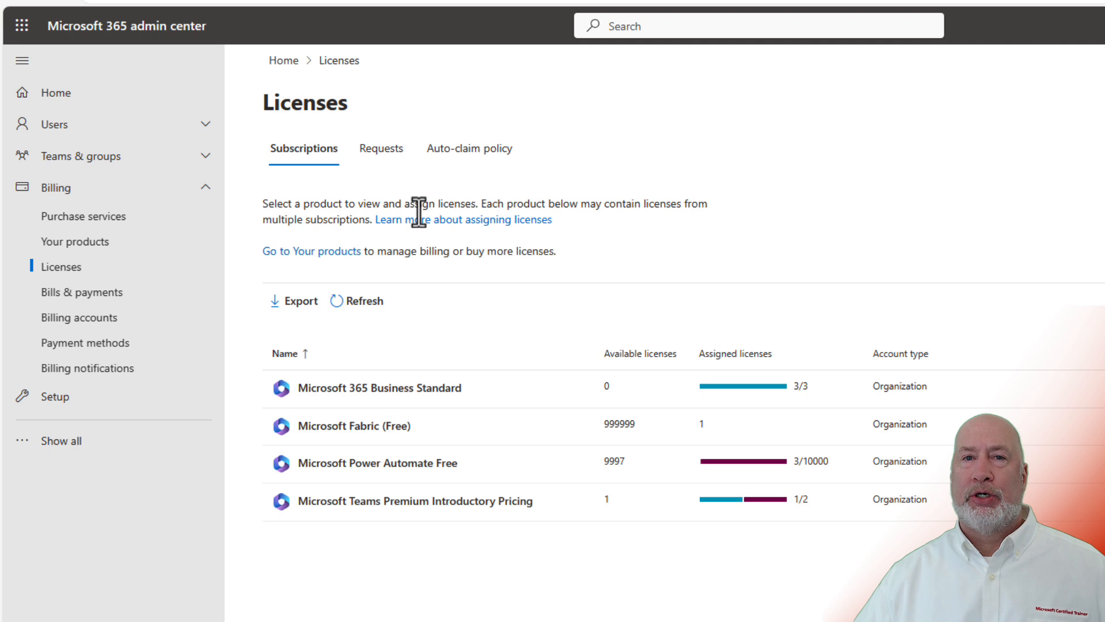
pyautogui.moveTo(528, 209)
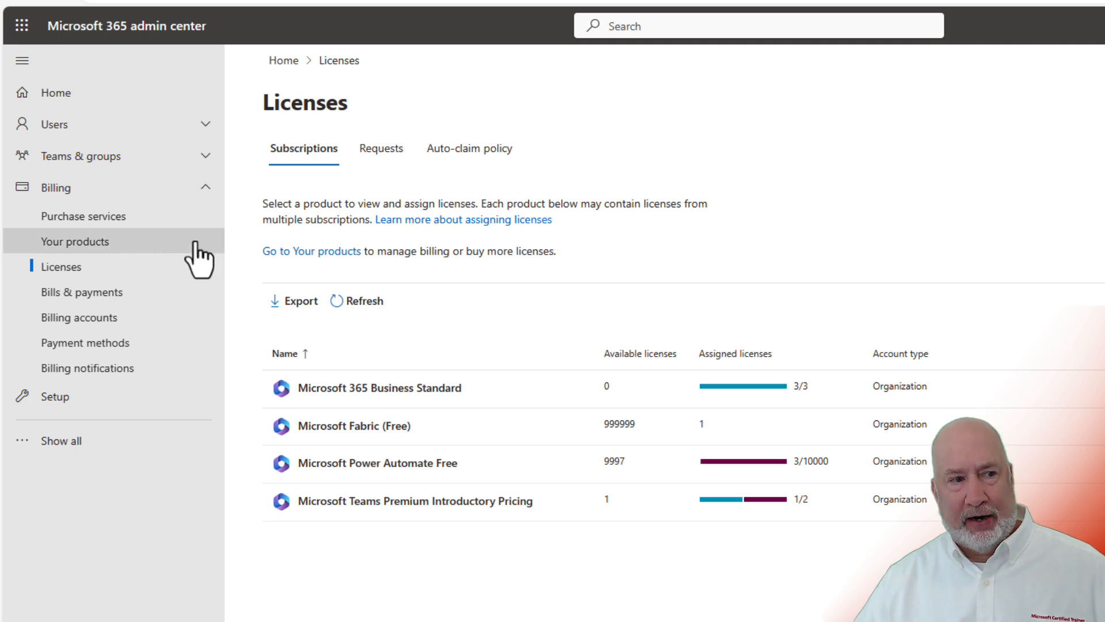
# Step: From Billing, reach Purchase services and start the Microsoft 365 Copilot order banner
pyautogui.click(75, 241)
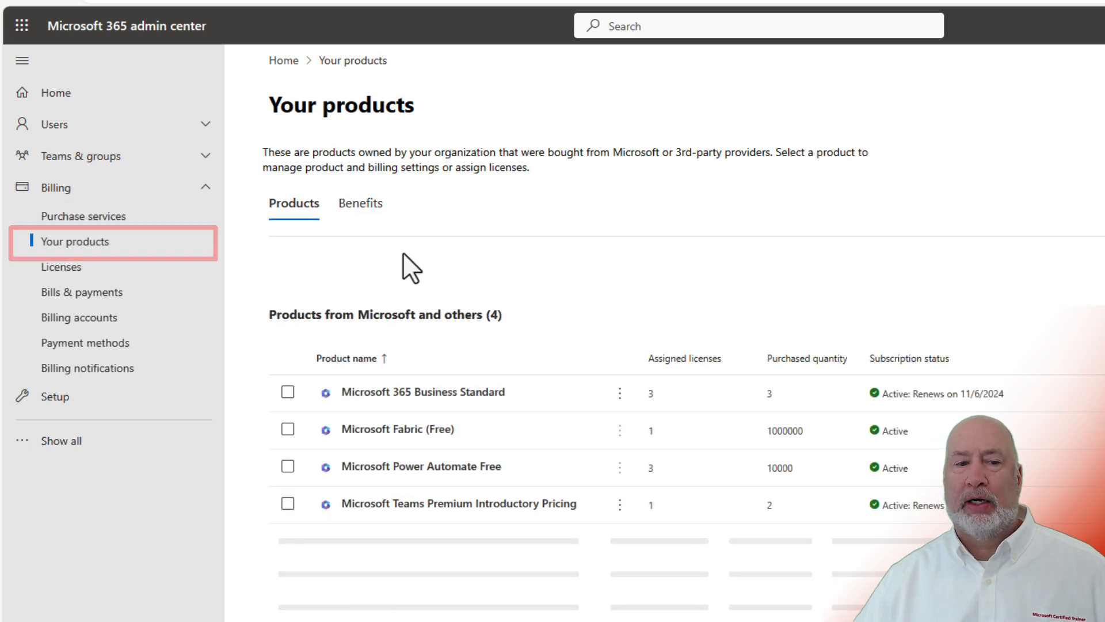
pyautogui.moveTo(663, 423)
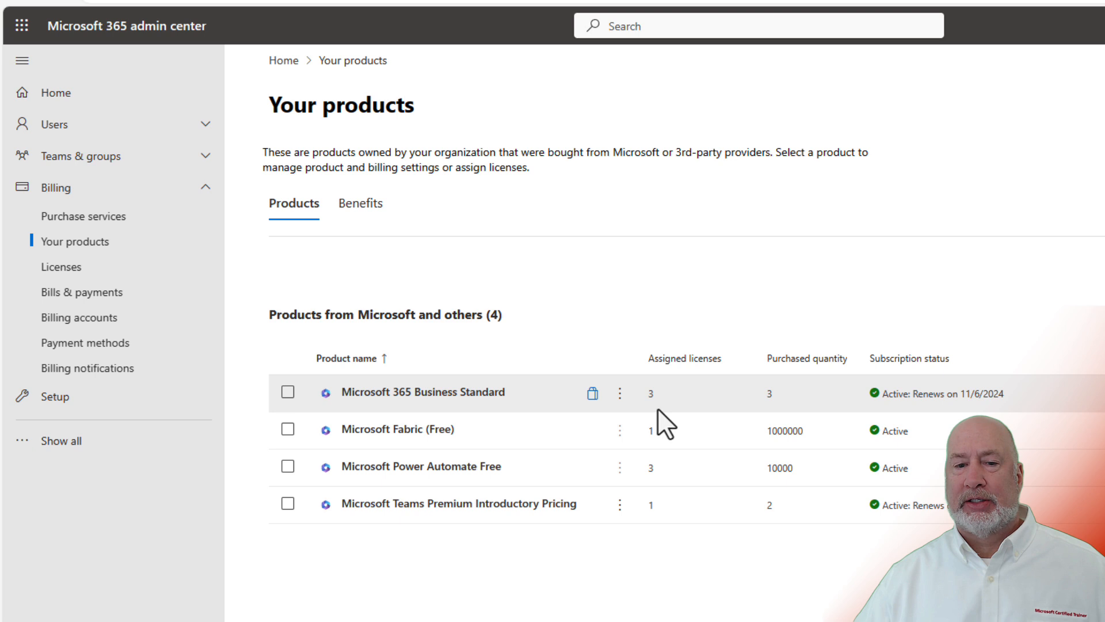
pyautogui.moveTo(663, 419)
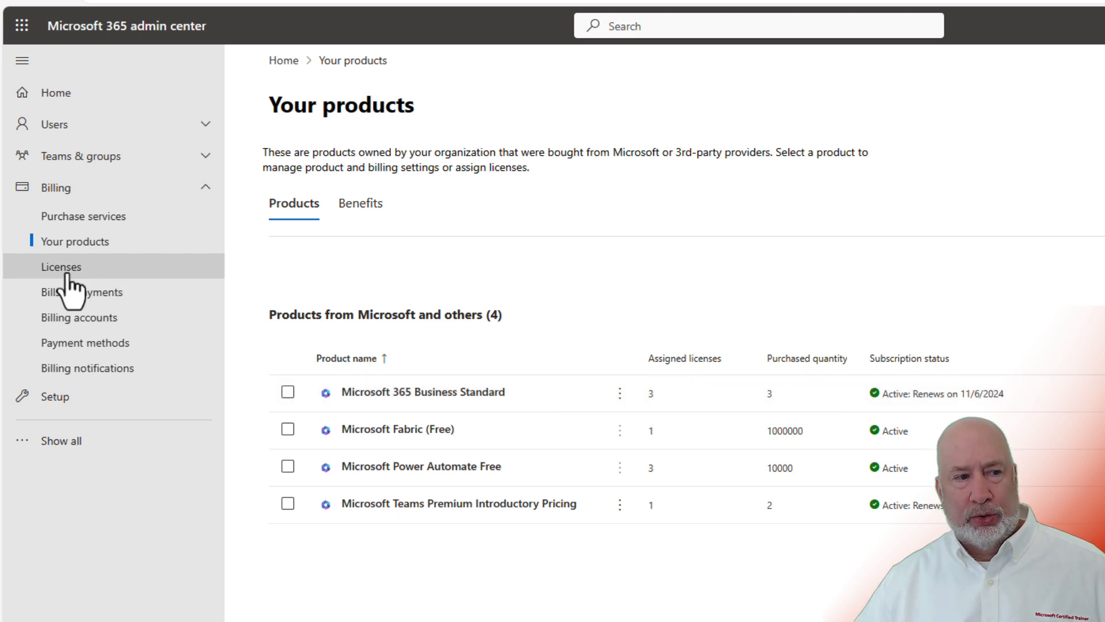
pyautogui.click(61, 266)
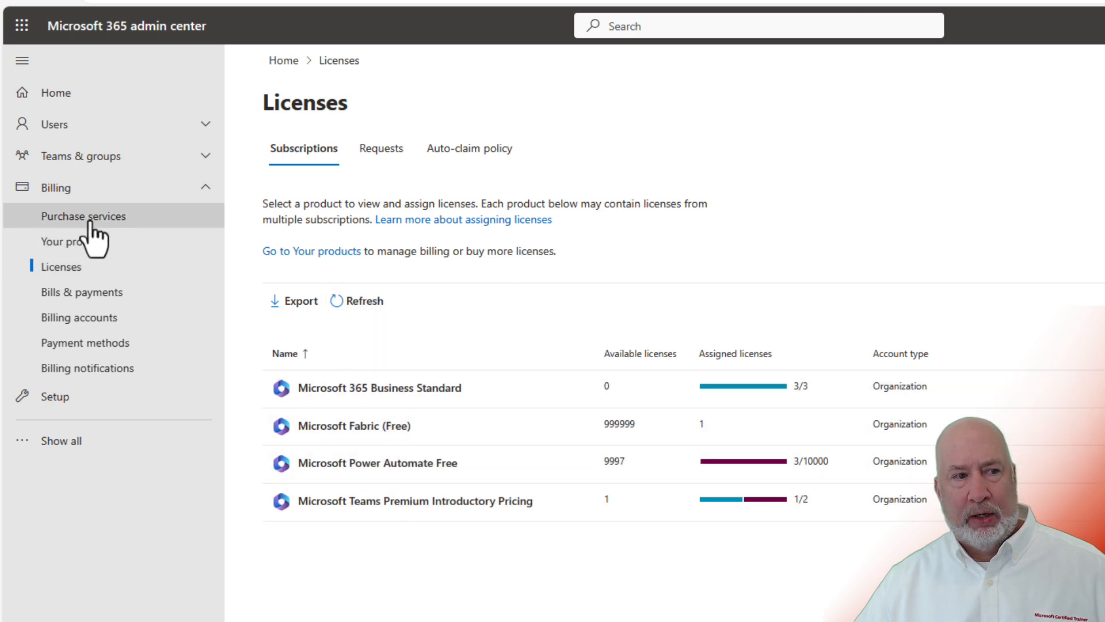
pyautogui.click(83, 216)
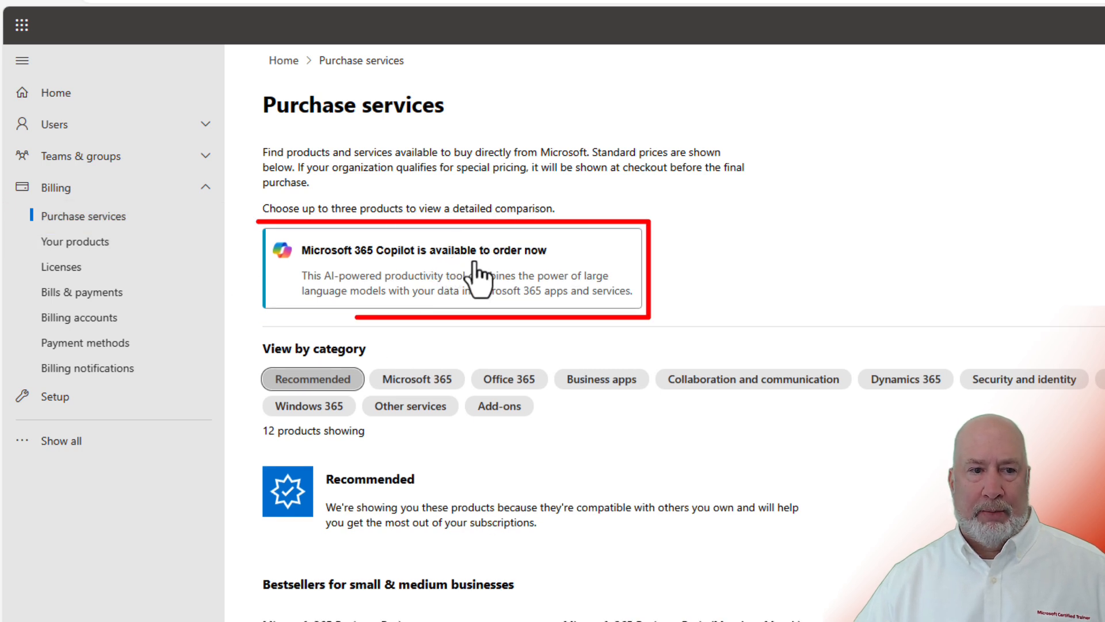
pyautogui.scroll(-3)
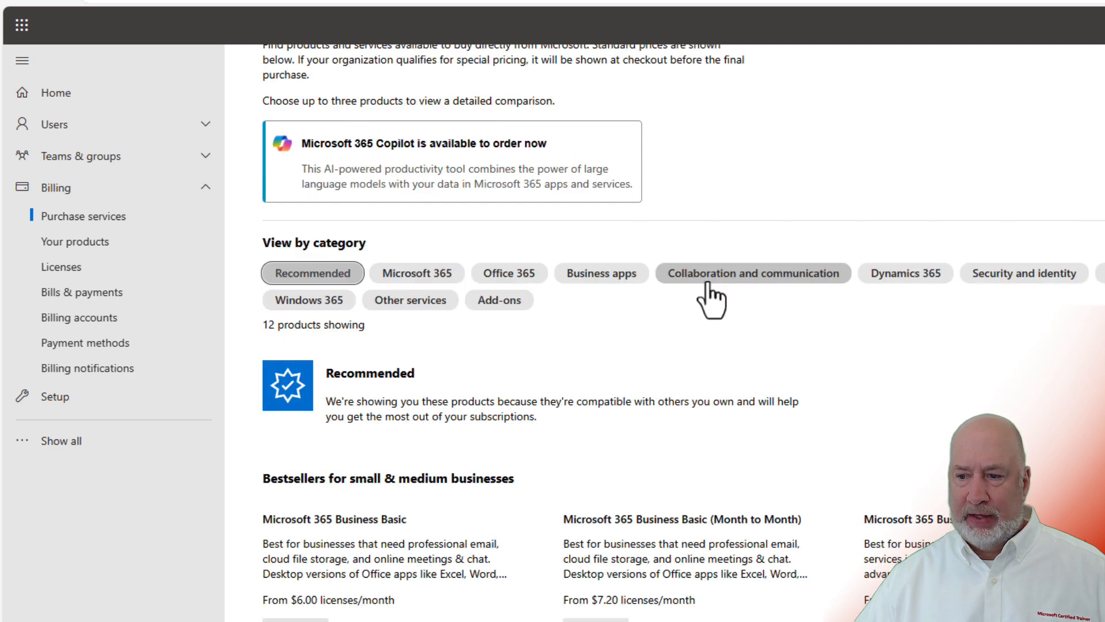
pyautogui.moveTo(429, 159)
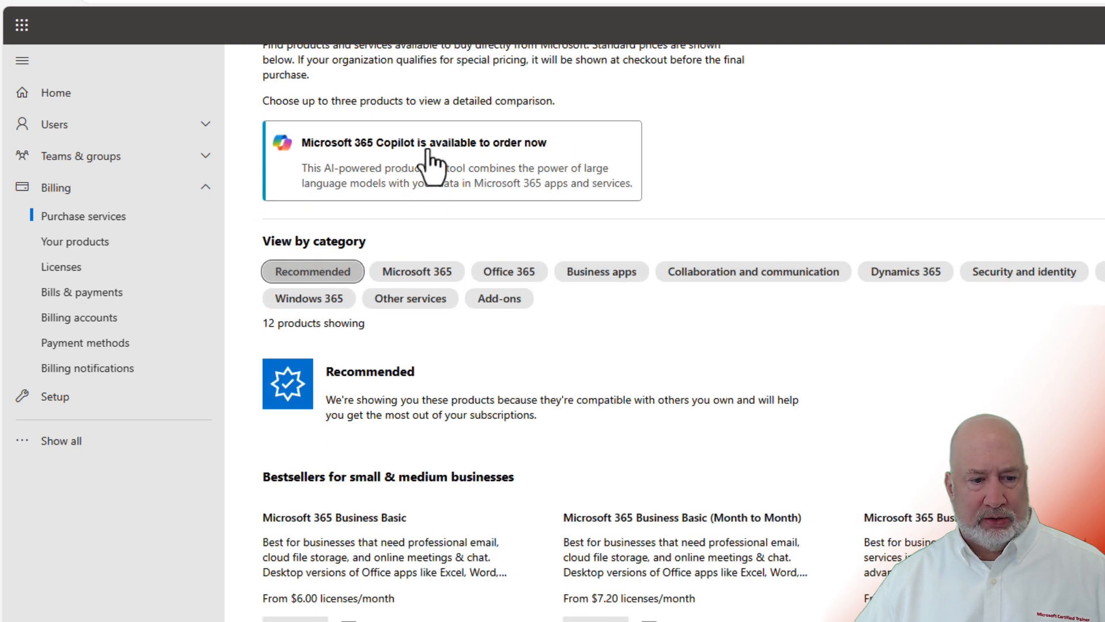
pyautogui.click(451, 143)
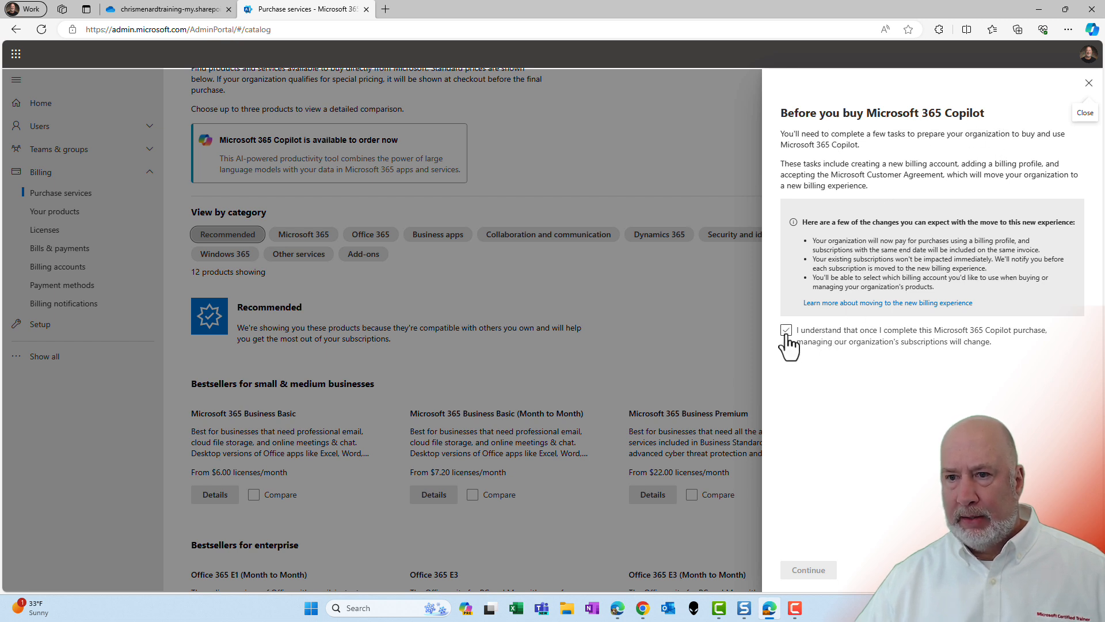
# Step: Acknowledge billing changes, submit the new billing account form and request an identity verification code
pyautogui.click(786, 330)
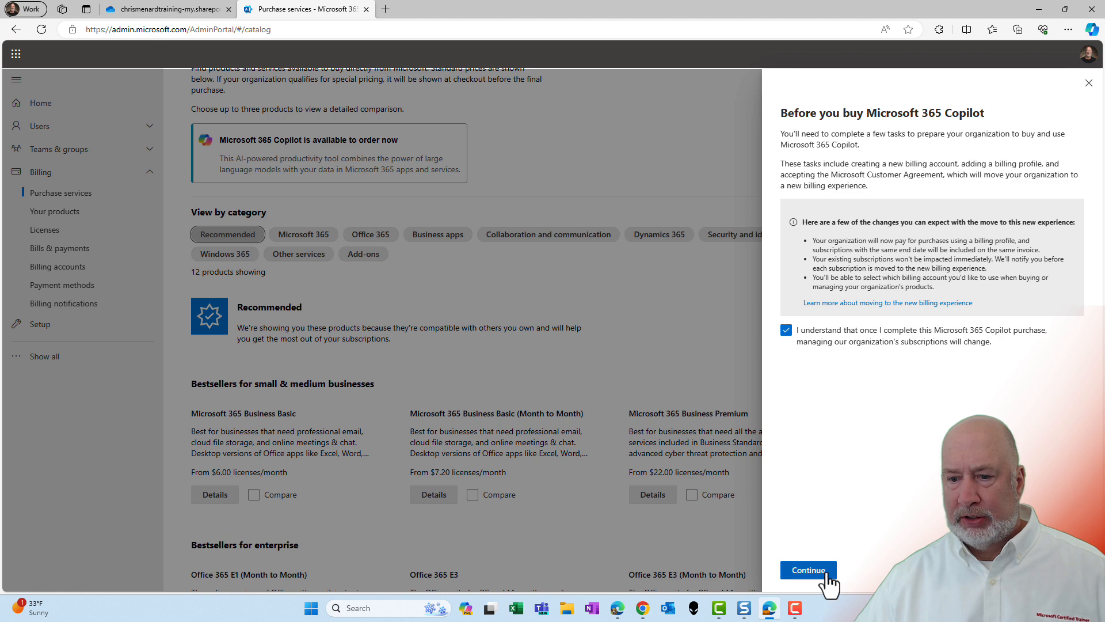
pyautogui.click(808, 570)
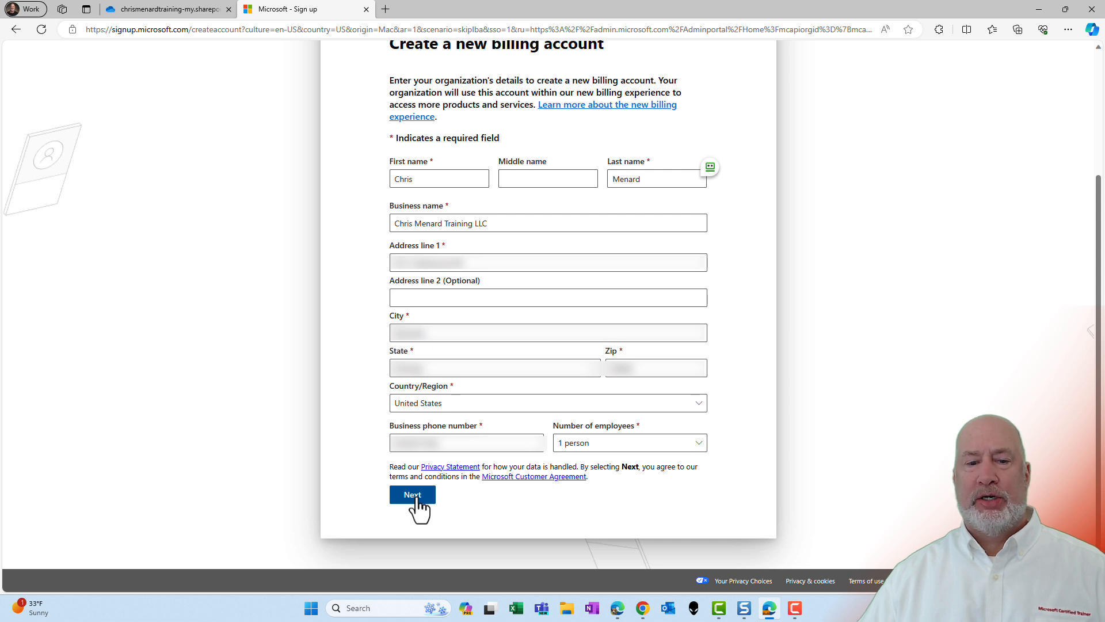
pyautogui.click(412, 494)
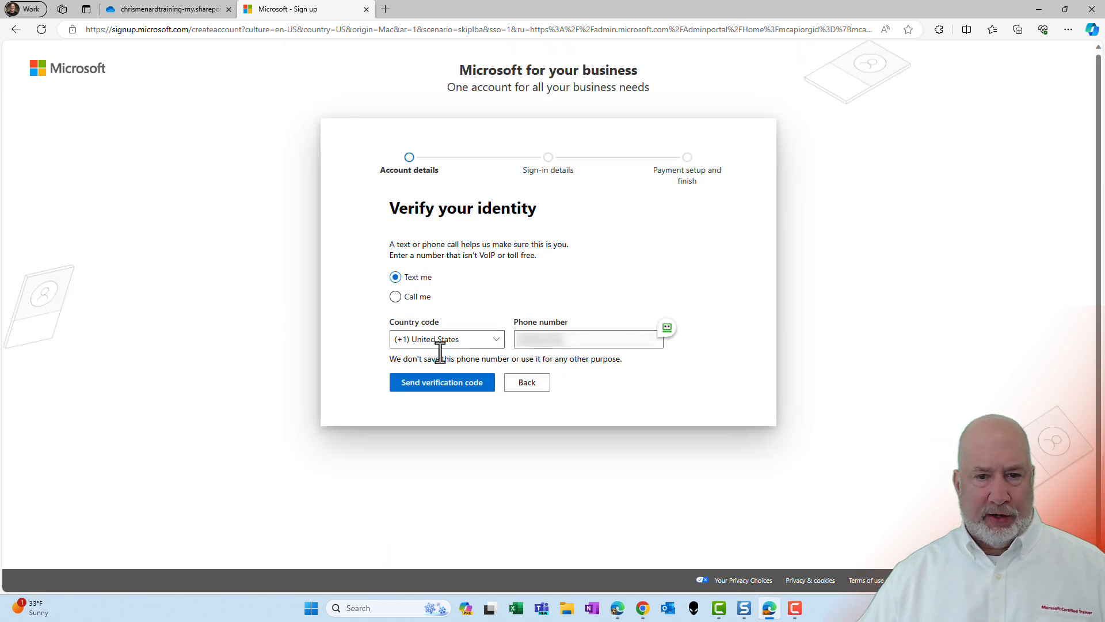
pyautogui.moveTo(442, 382)
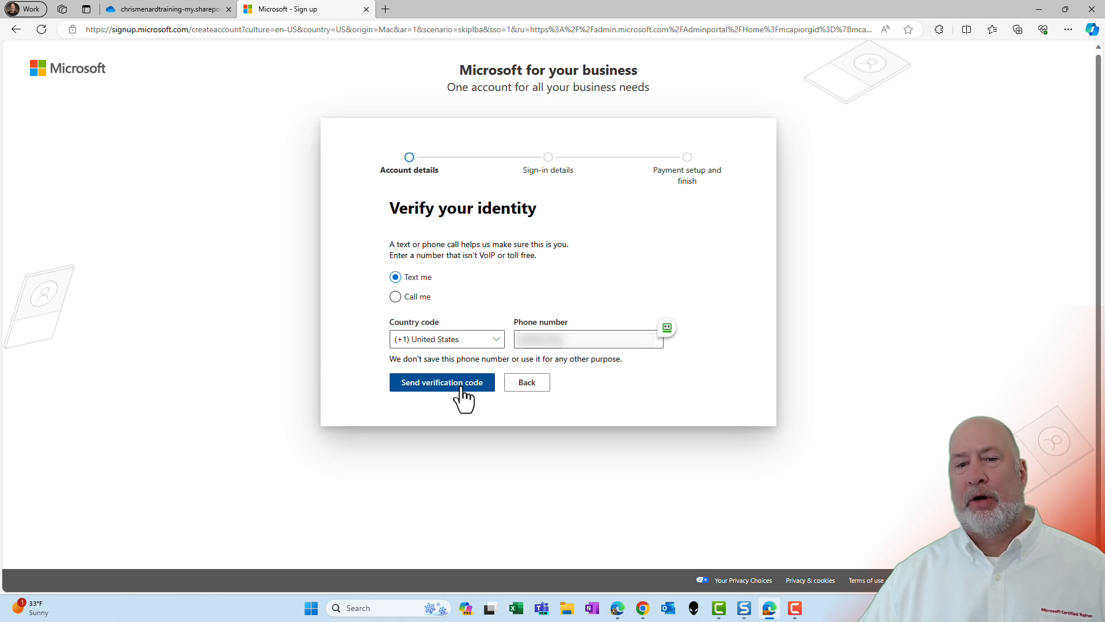
pyautogui.click(441, 383)
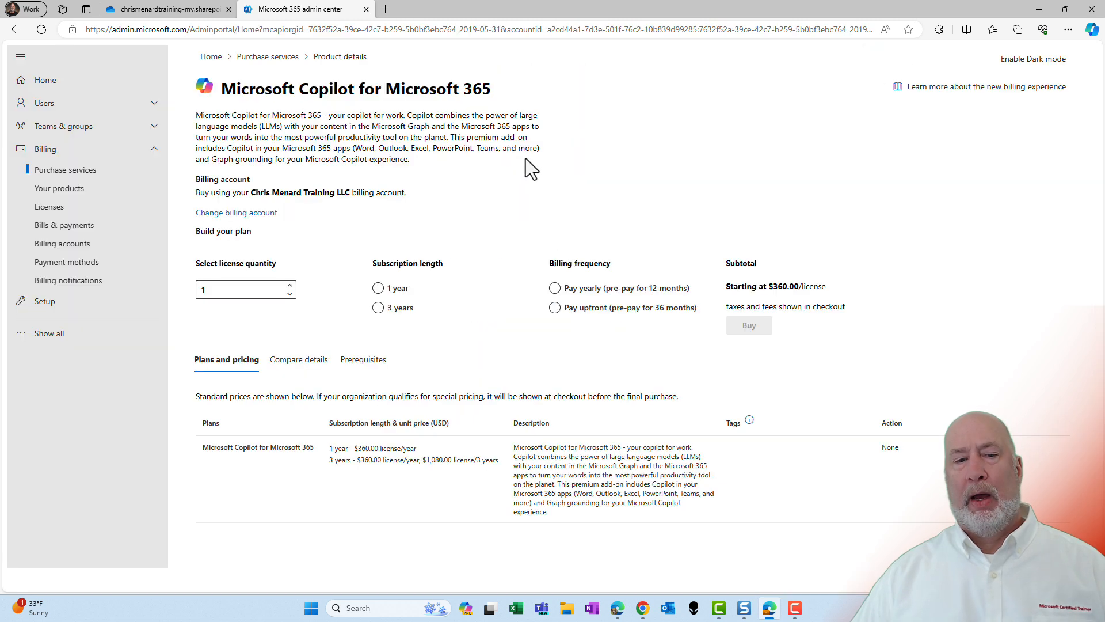
pyautogui.moveTo(239, 291)
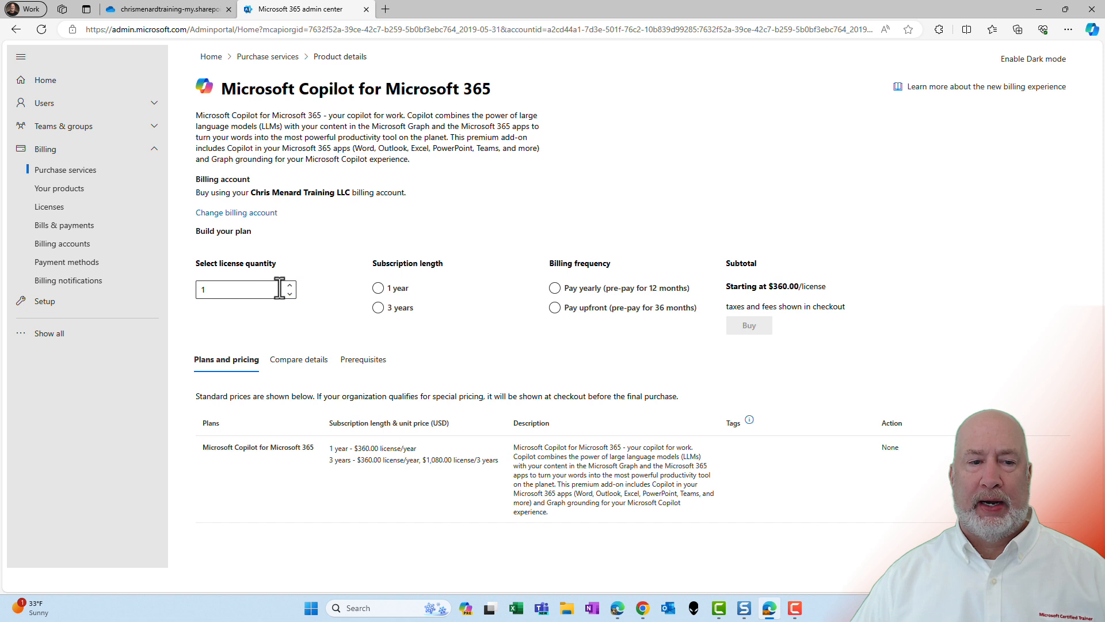
# Step: Set the Copilot plan to 1 license, 1 year, paid yearly at $360.00, and go to checkout
pyautogui.click(290, 284)
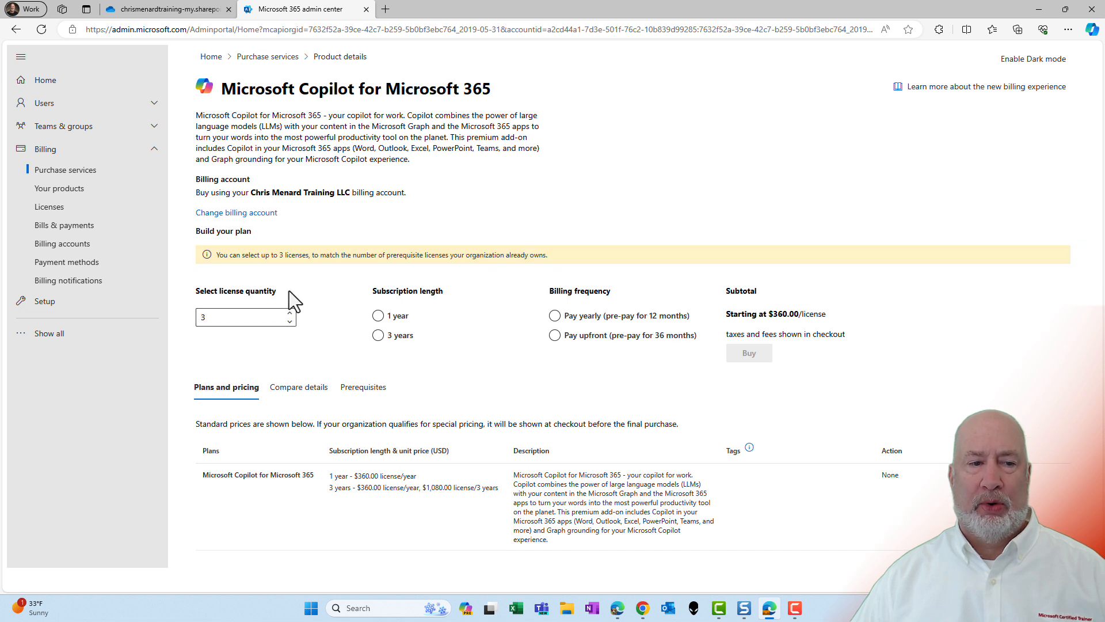
pyautogui.moveTo(398, 282)
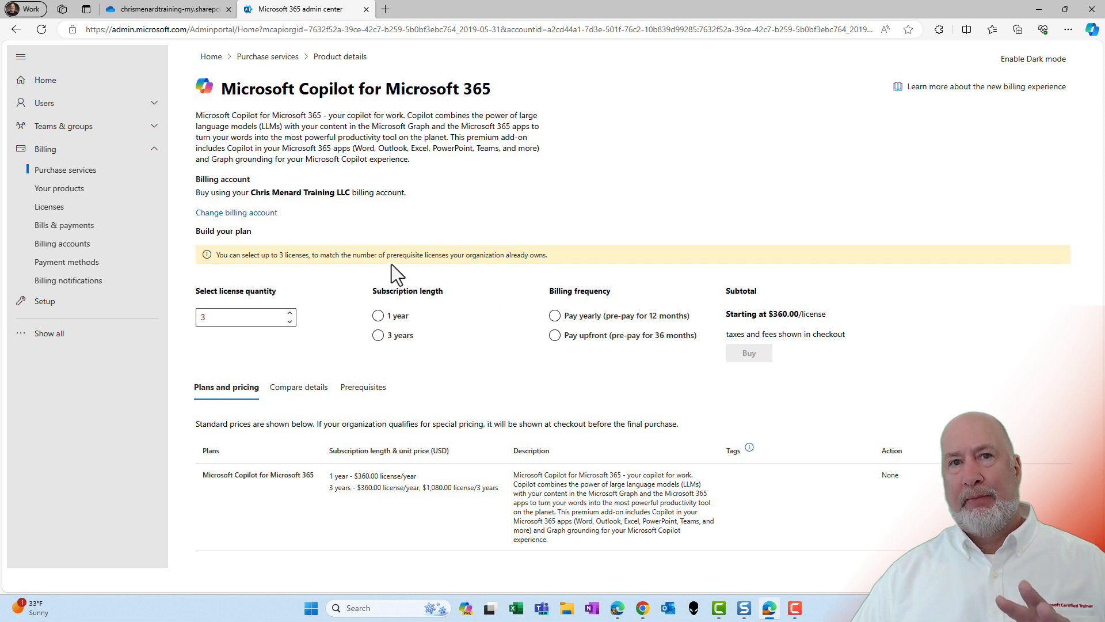
pyautogui.moveTo(306, 336)
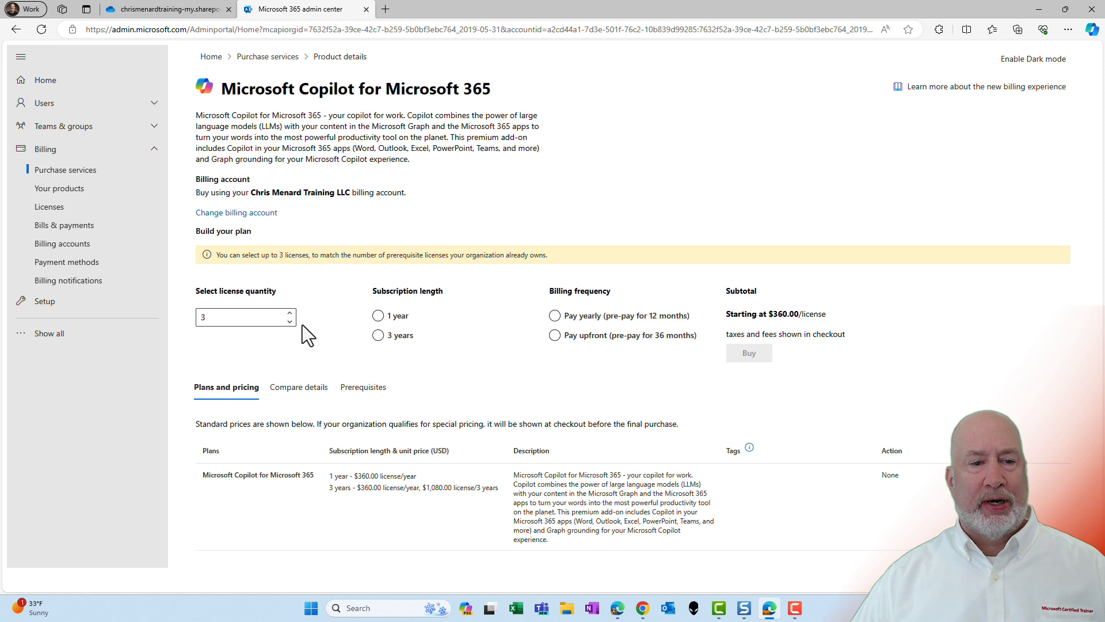
pyautogui.click(289, 321)
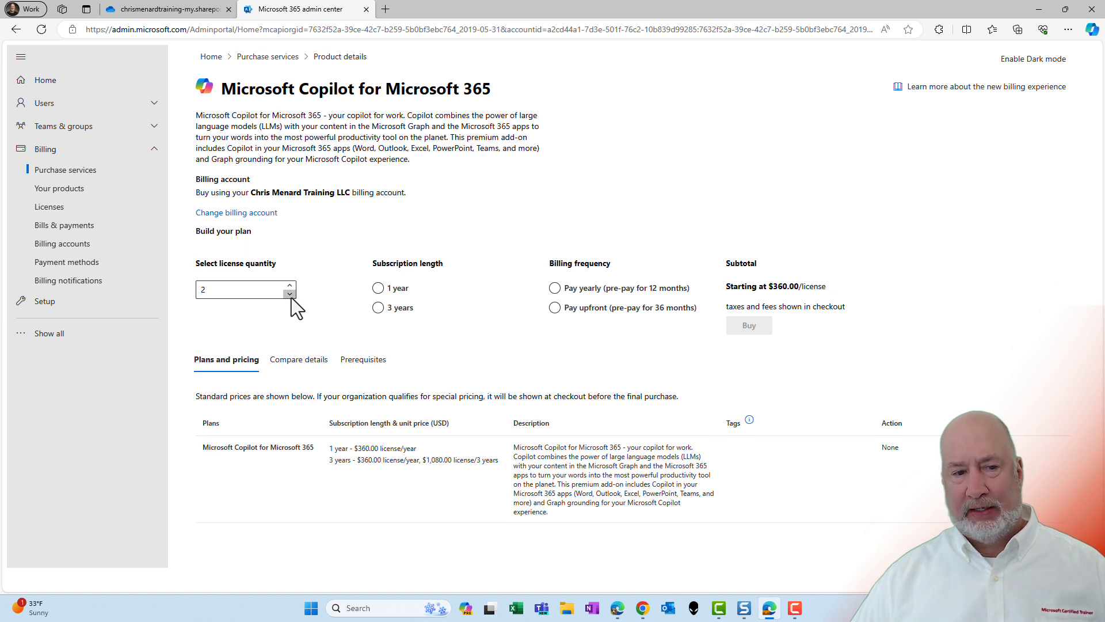
pyautogui.click(378, 288)
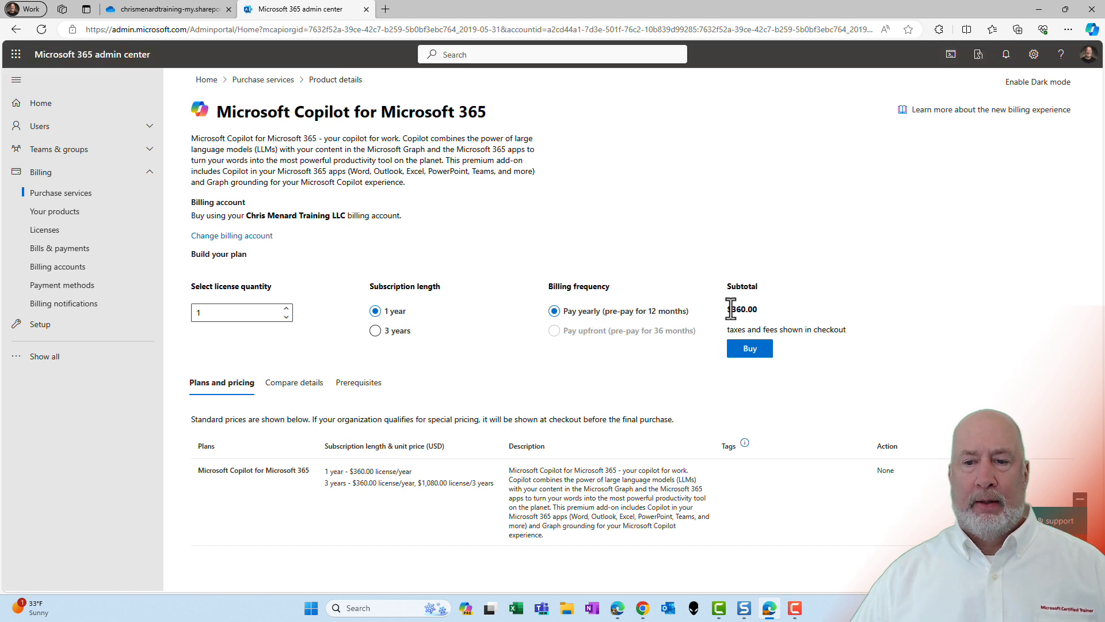
pyautogui.moveTo(740, 326)
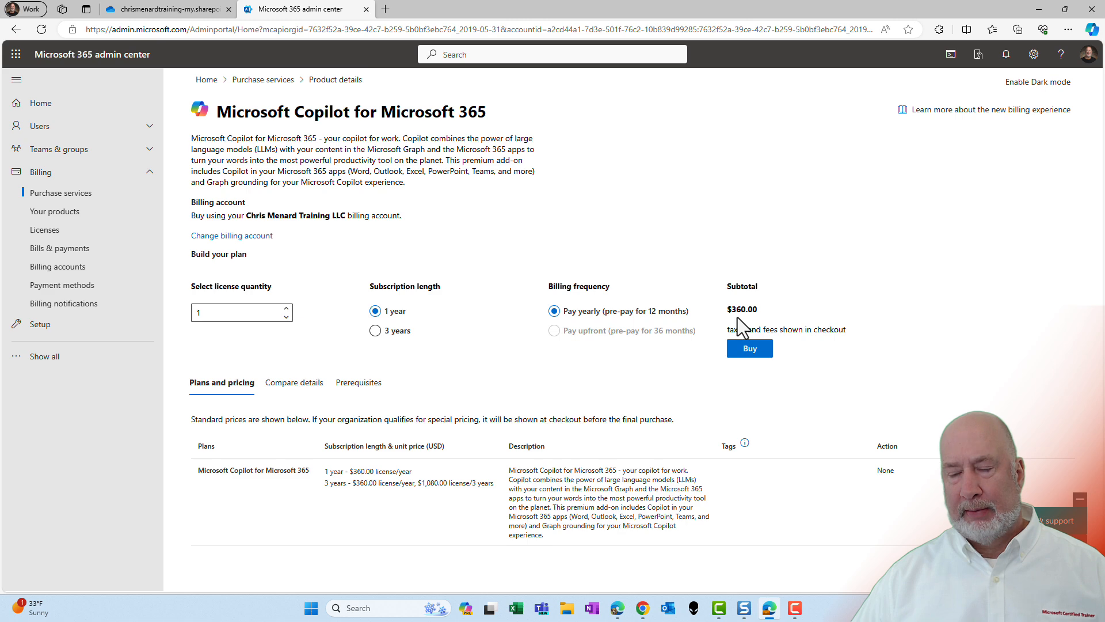
pyautogui.moveTo(749, 352)
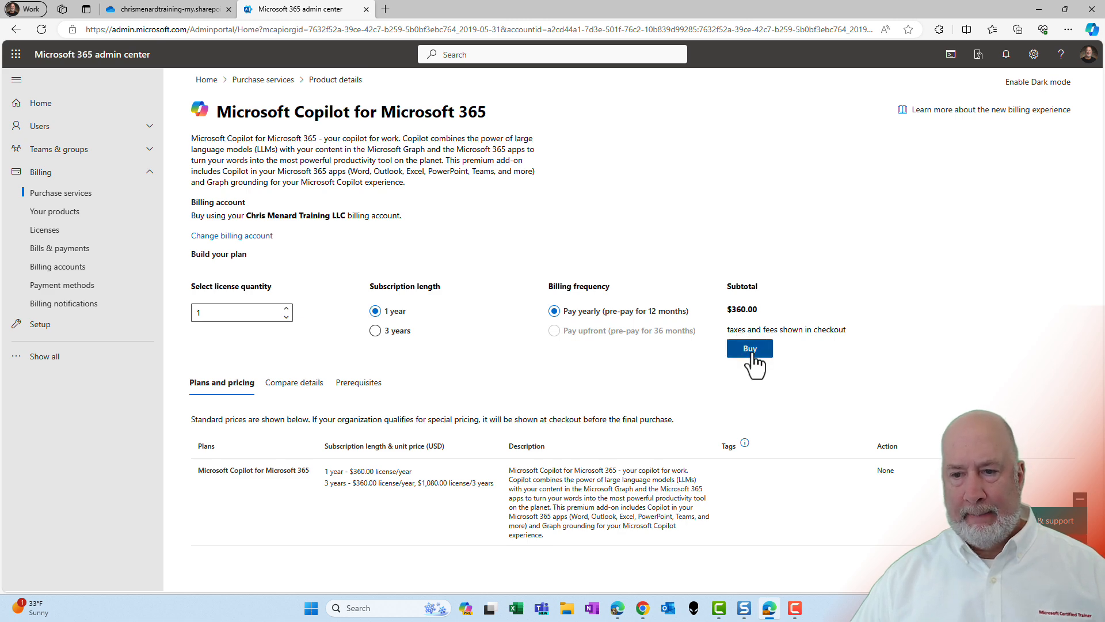
pyautogui.click(749, 347)
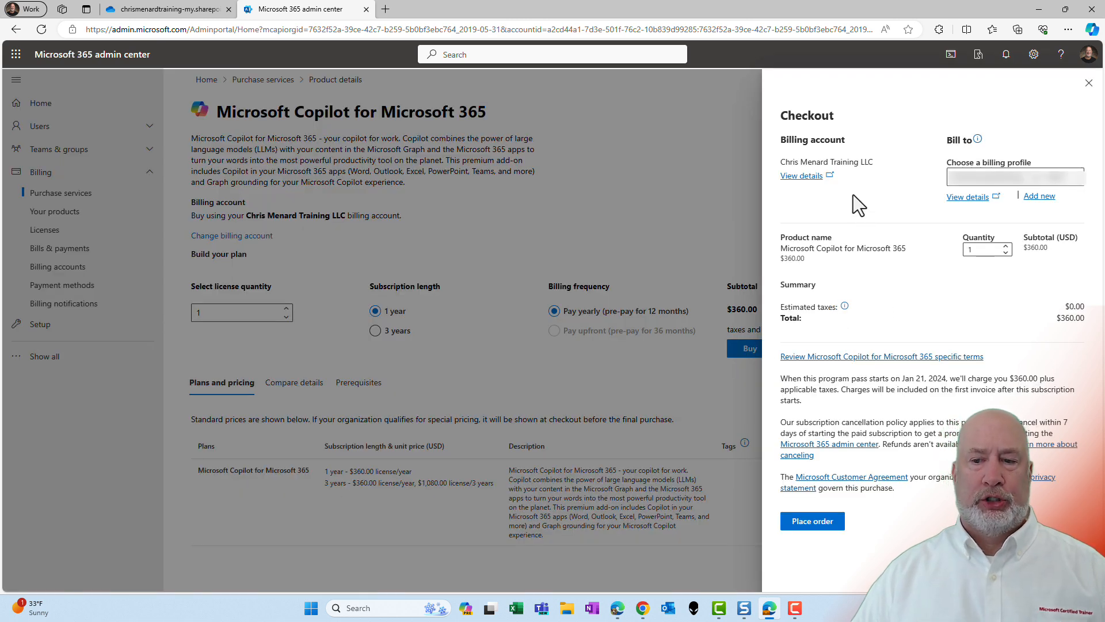
pyautogui.moveTo(968, 197)
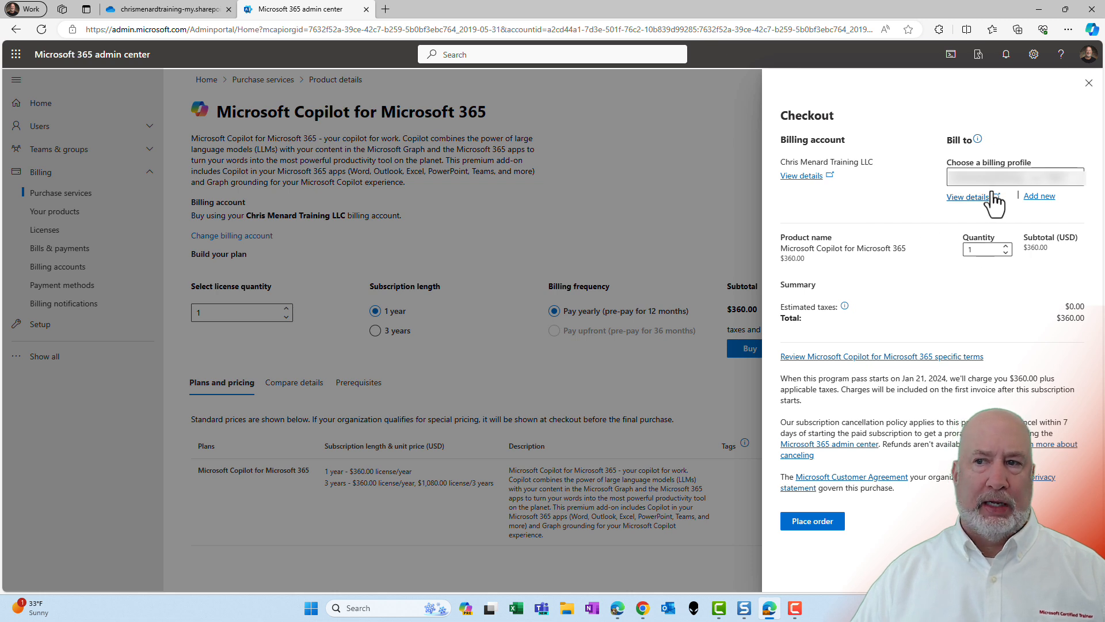
pyautogui.moveTo(1036, 199)
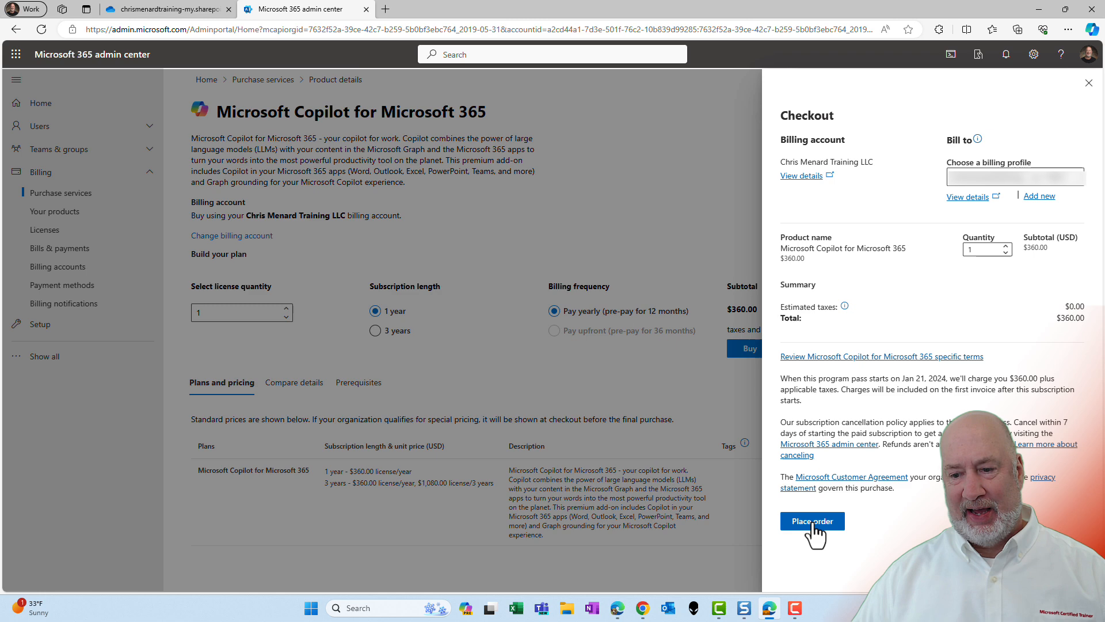
# Step: Place the $360.00 order for one Copilot for Microsoft 365 license
pyautogui.click(811, 520)
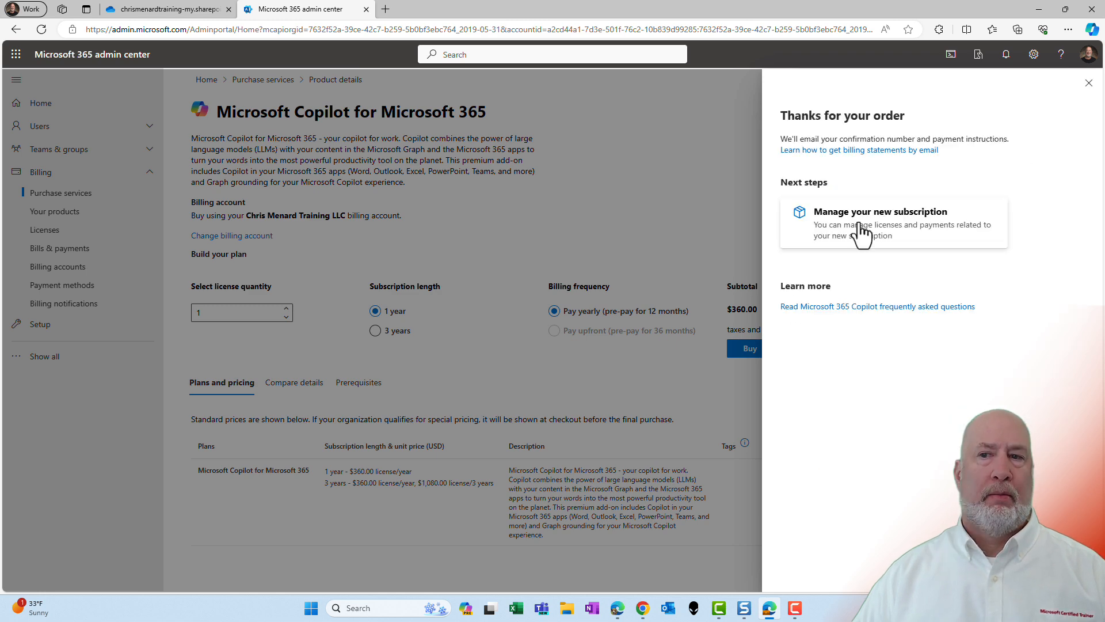
pyautogui.moveTo(864, 230)
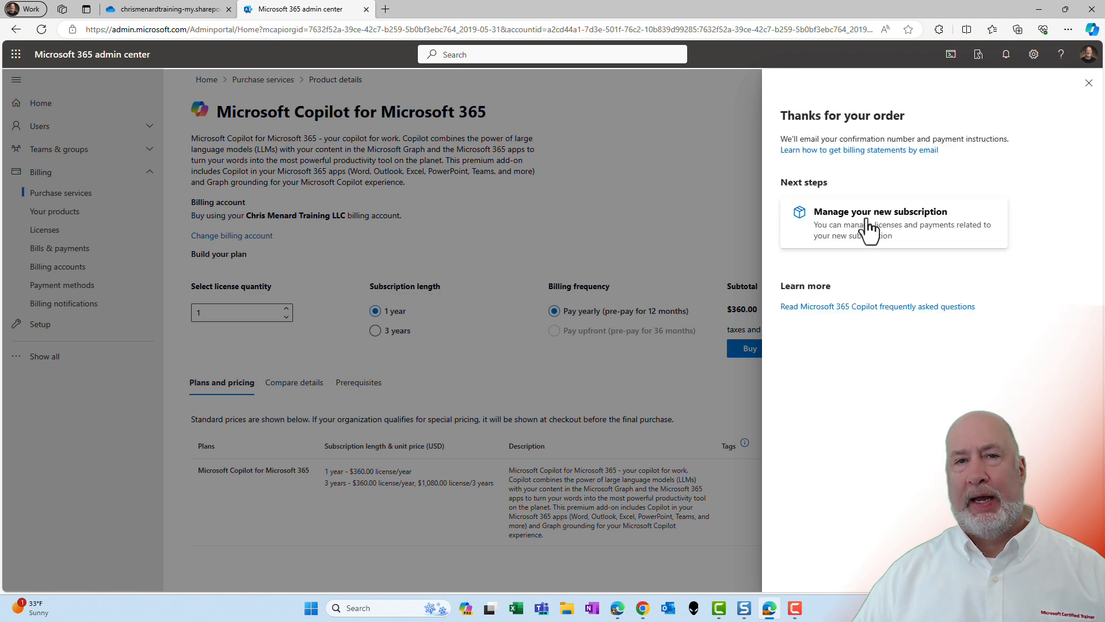
# Step: Go to Your products, select the Copilot subscription and deselect the Teams Premium row
pyautogui.click(879, 212)
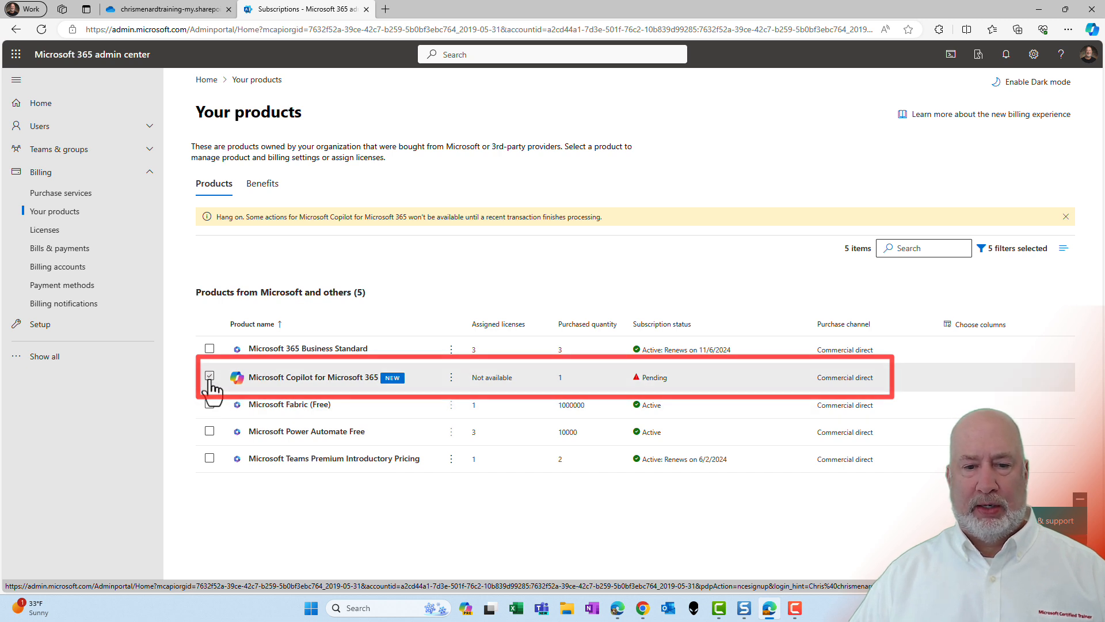
pyautogui.click(209, 376)
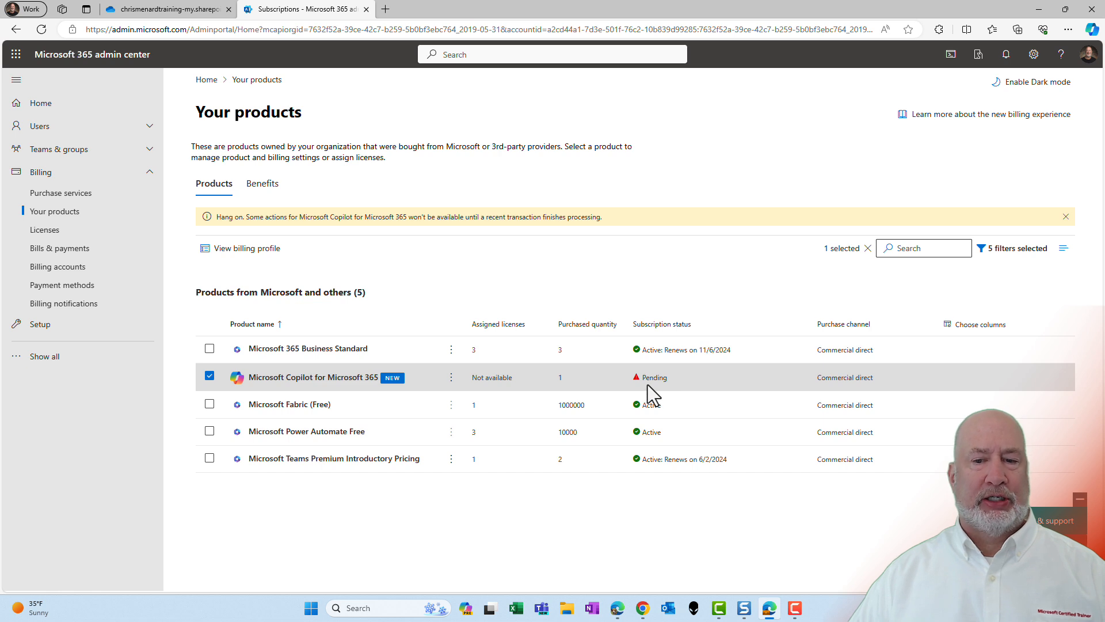
pyautogui.moveTo(657, 379)
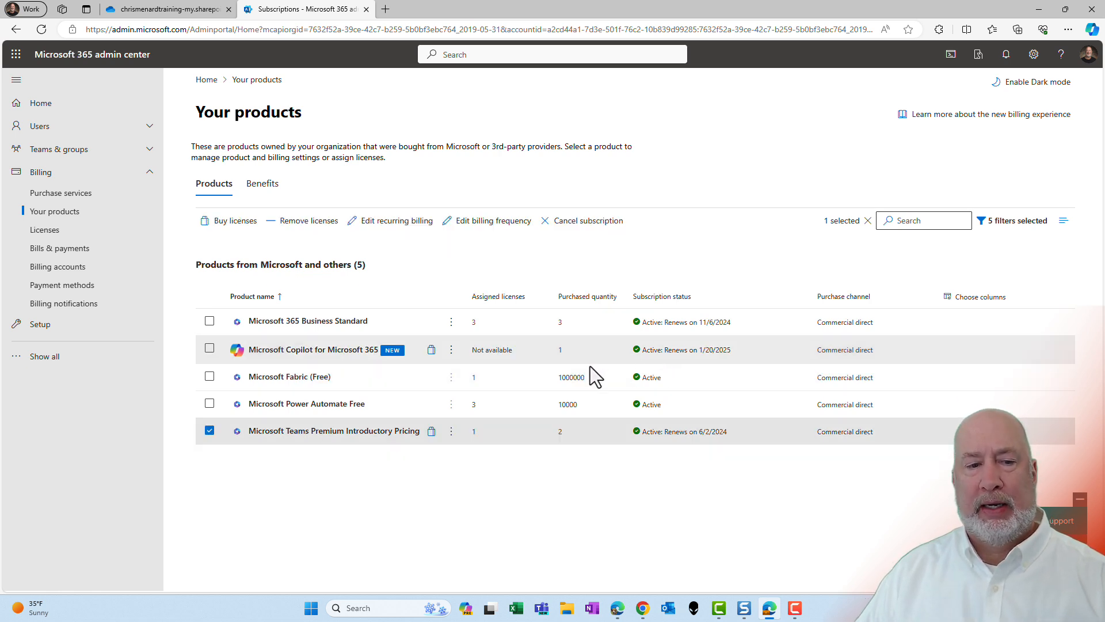
pyautogui.moveTo(210, 442)
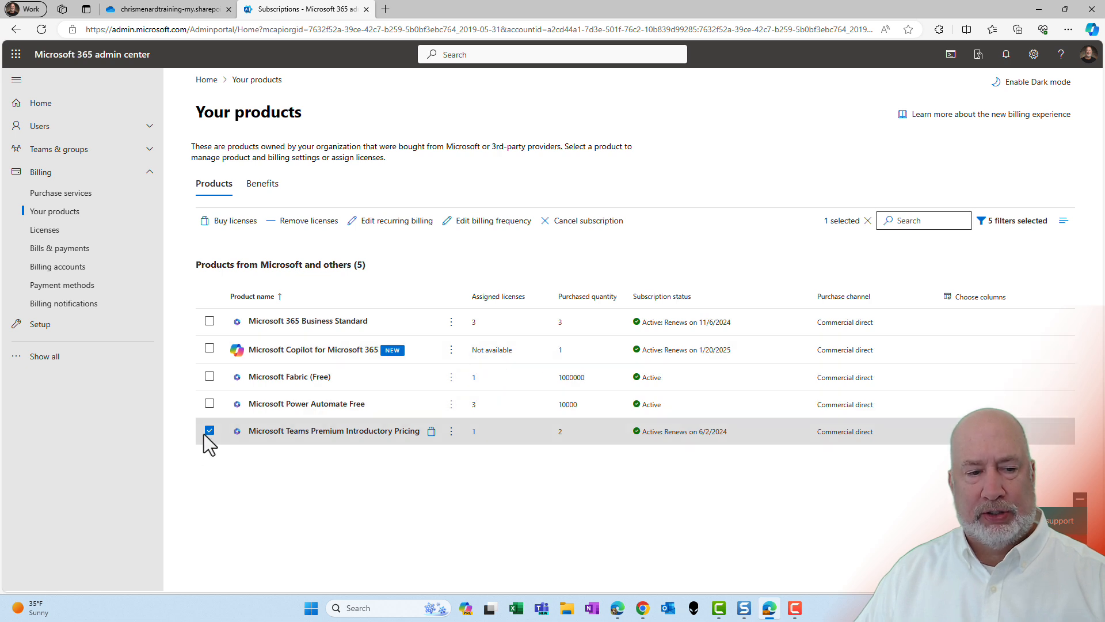
pyautogui.click(208, 431)
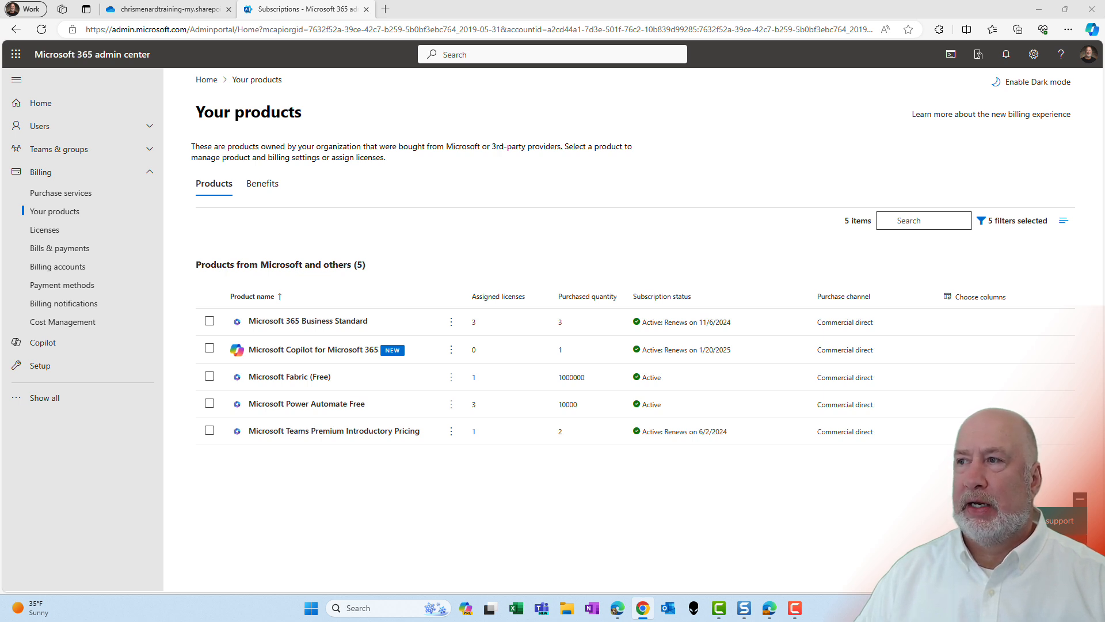
pyautogui.moveTo(314, 291)
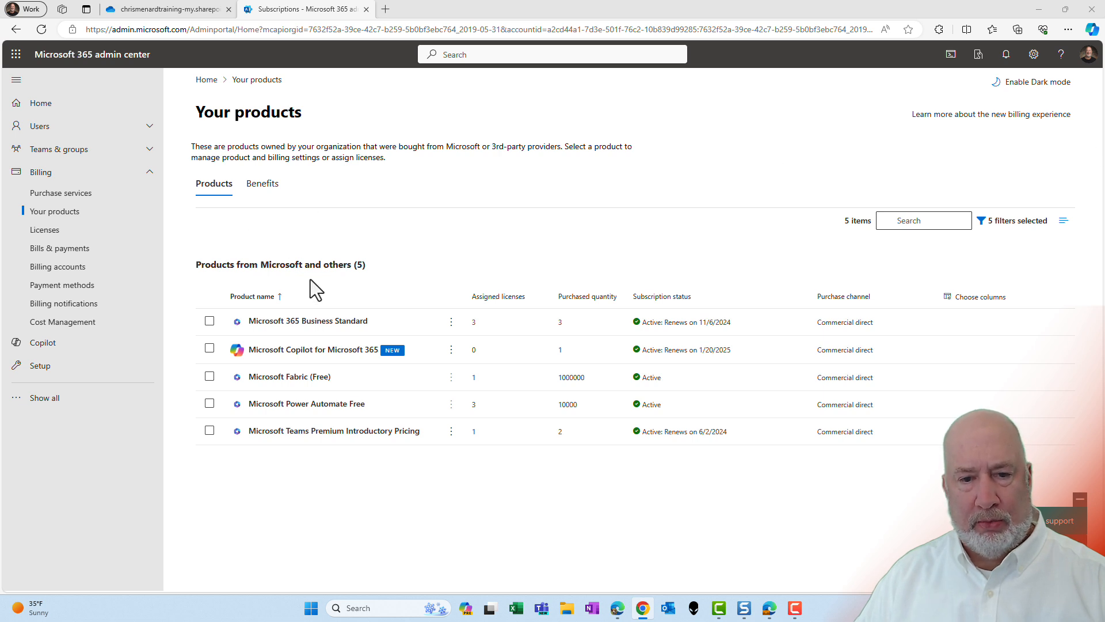
pyautogui.moveTo(494, 341)
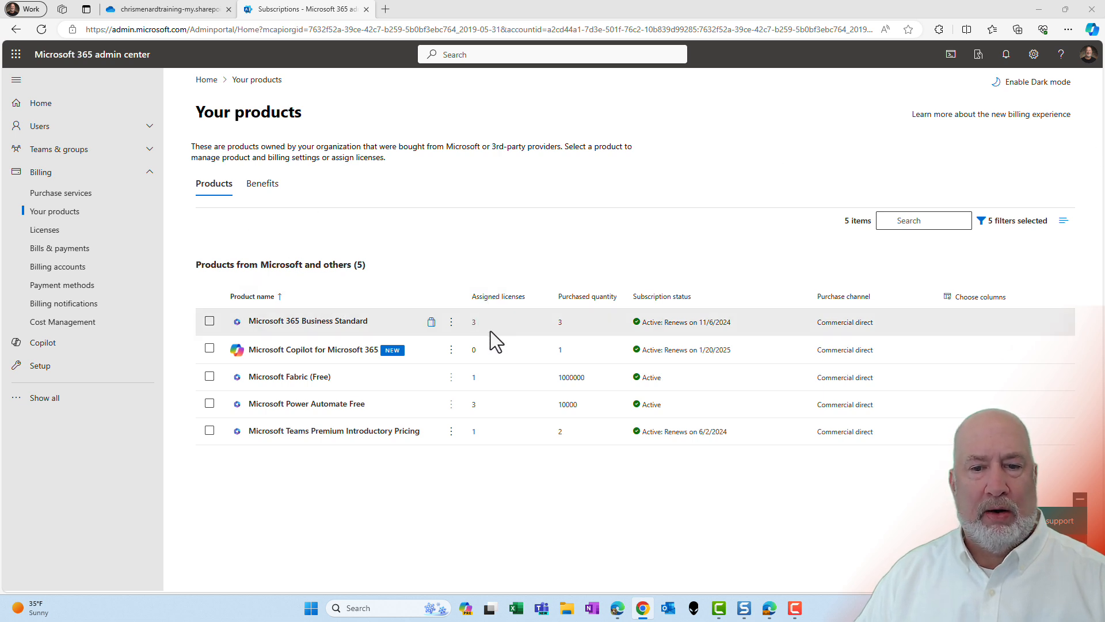
pyautogui.moveTo(218, 366)
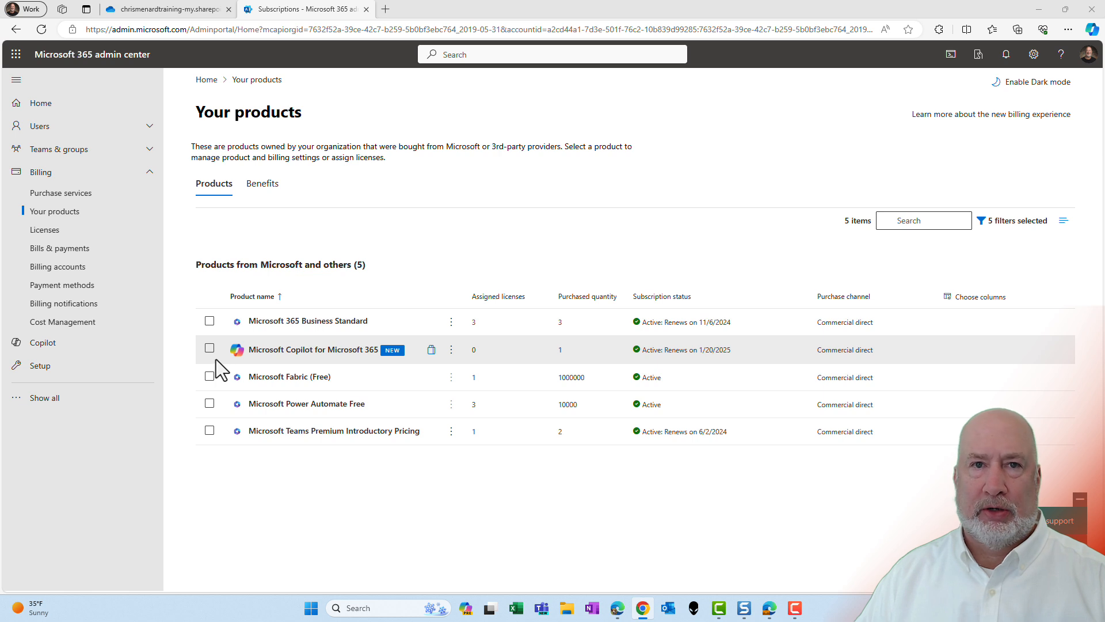
# Step: Select the Copilot row and view its license details showing 0 of 1 assigned
pyautogui.click(208, 347)
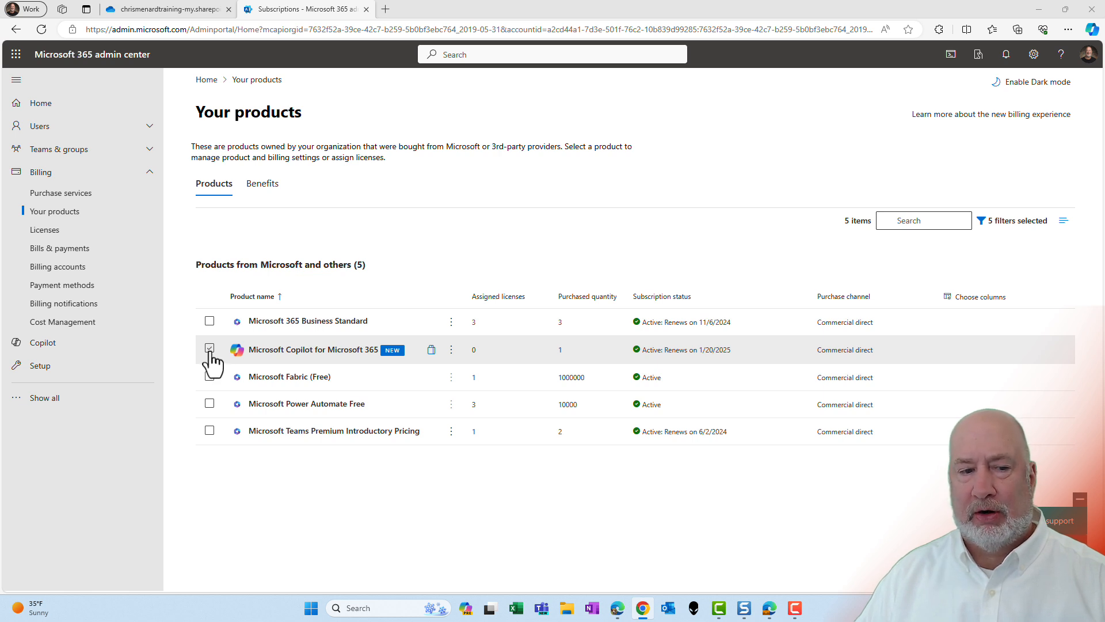
pyautogui.click(209, 348)
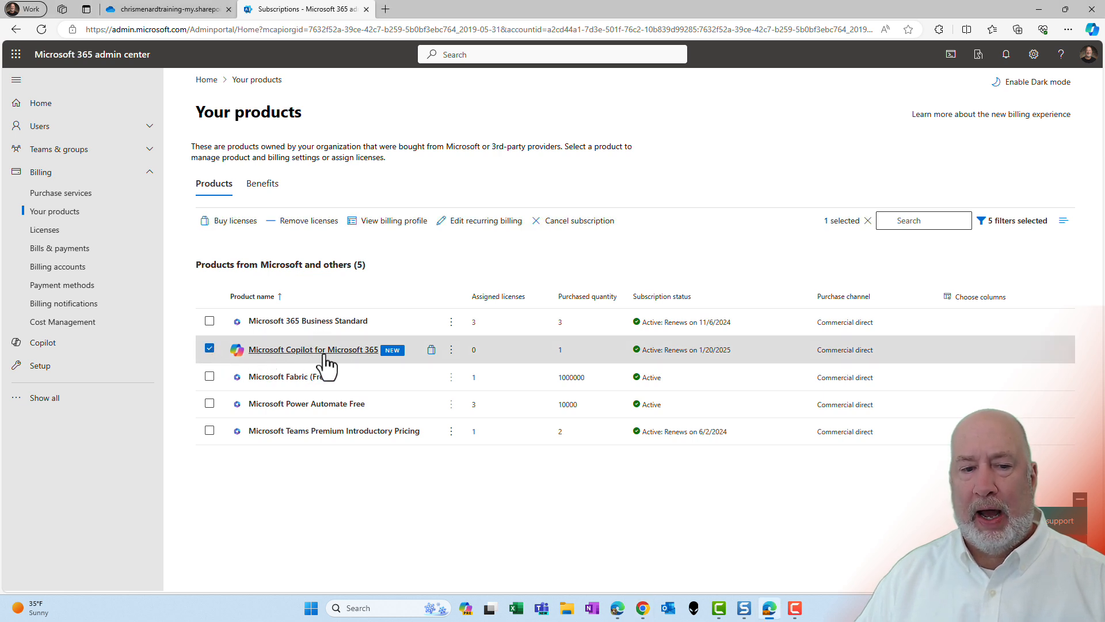
pyautogui.moveTo(604, 355)
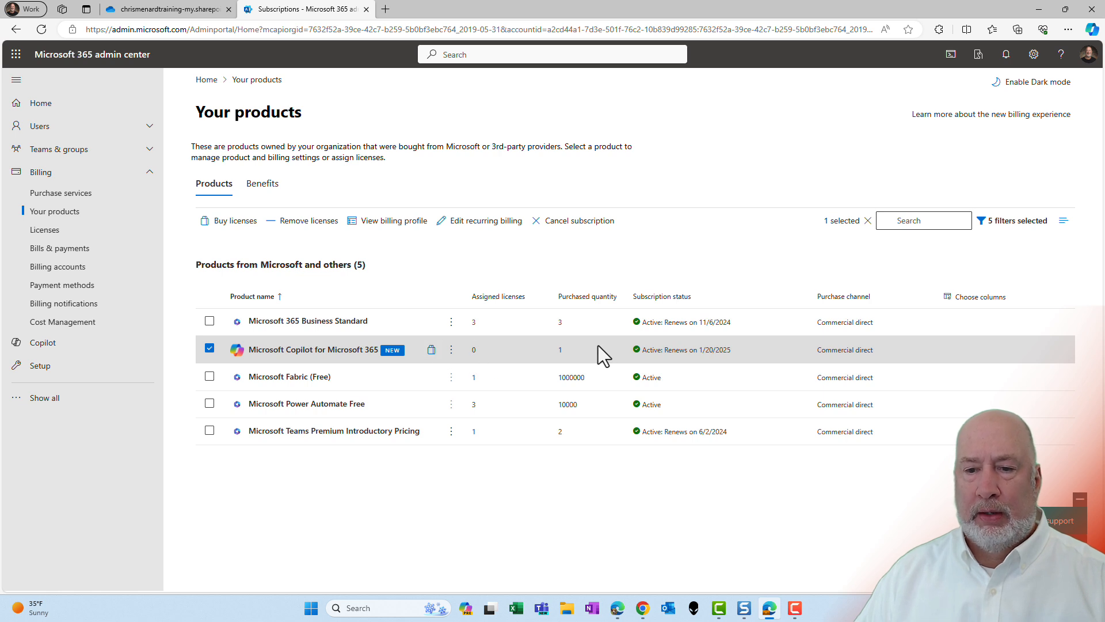
pyautogui.moveTo(482, 362)
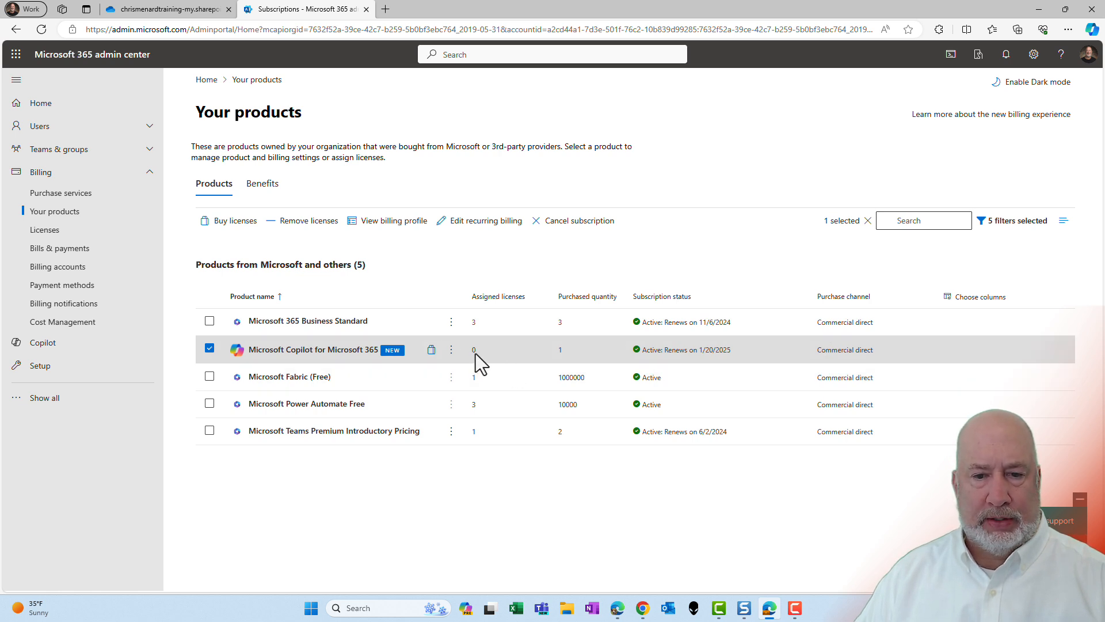
pyautogui.click(315, 350)
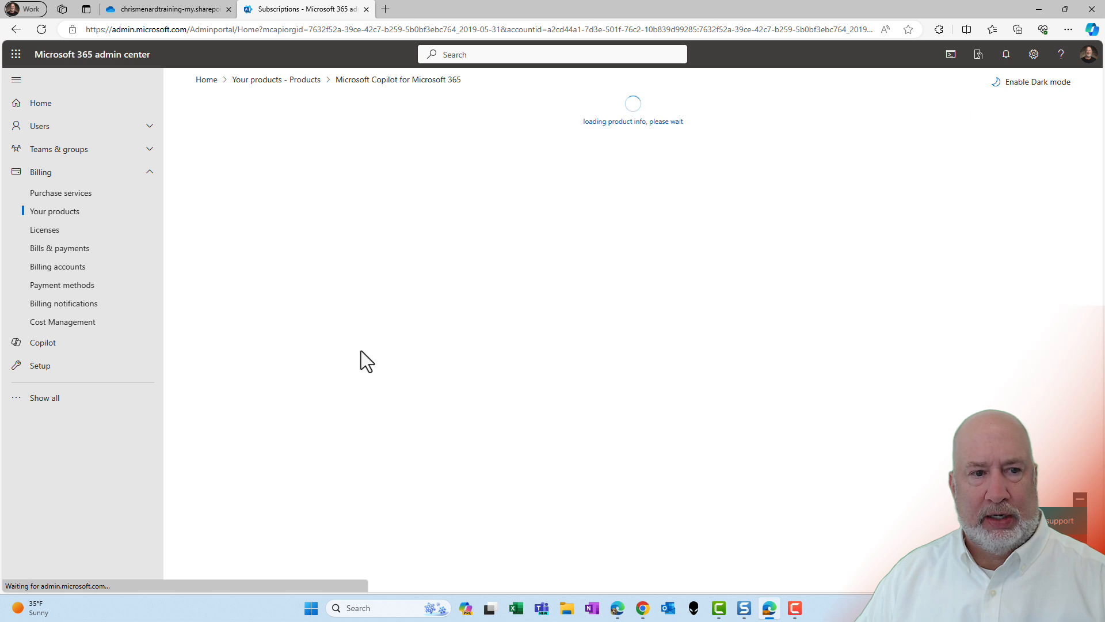
pyautogui.click(45, 229)
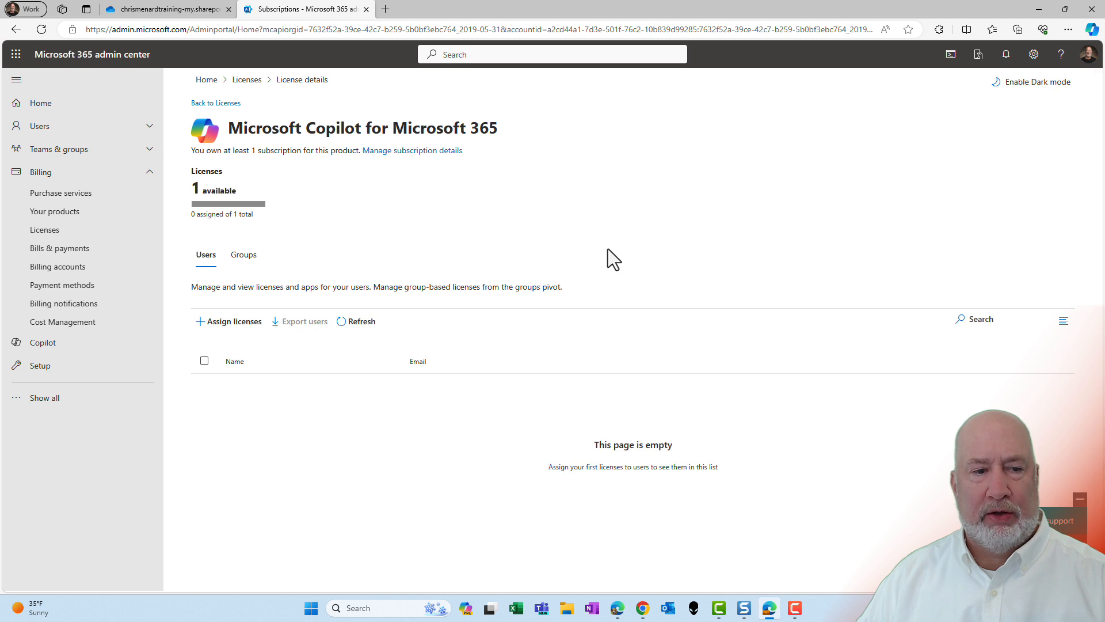
pyautogui.moveTo(232, 321)
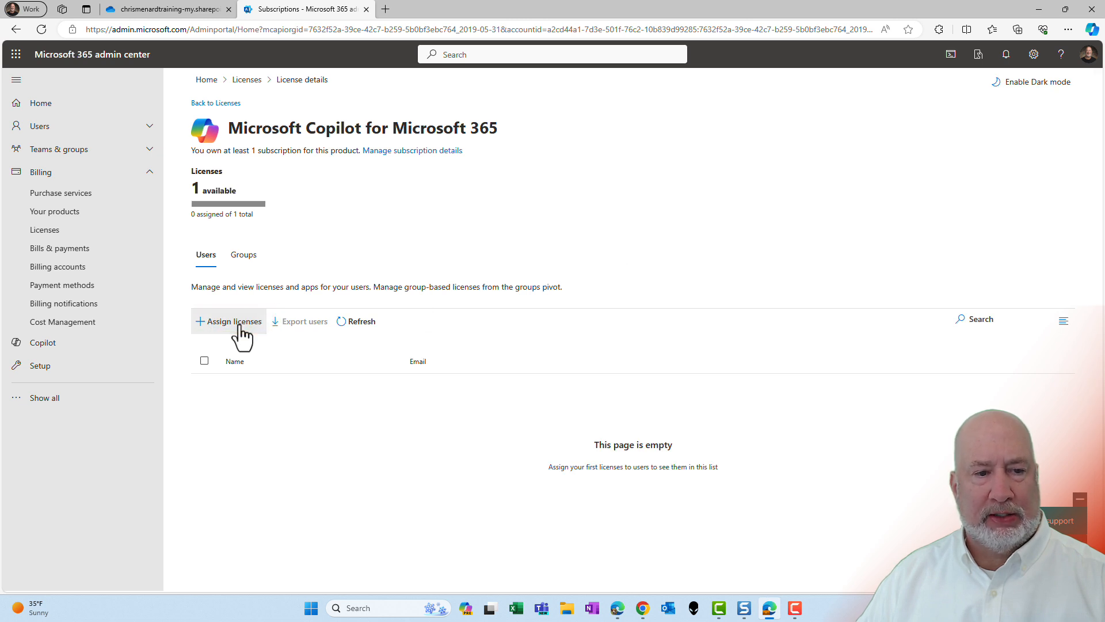
# Step: Assign the Copilot license to Chris Menard and send him a welcome email
pyautogui.click(228, 322)
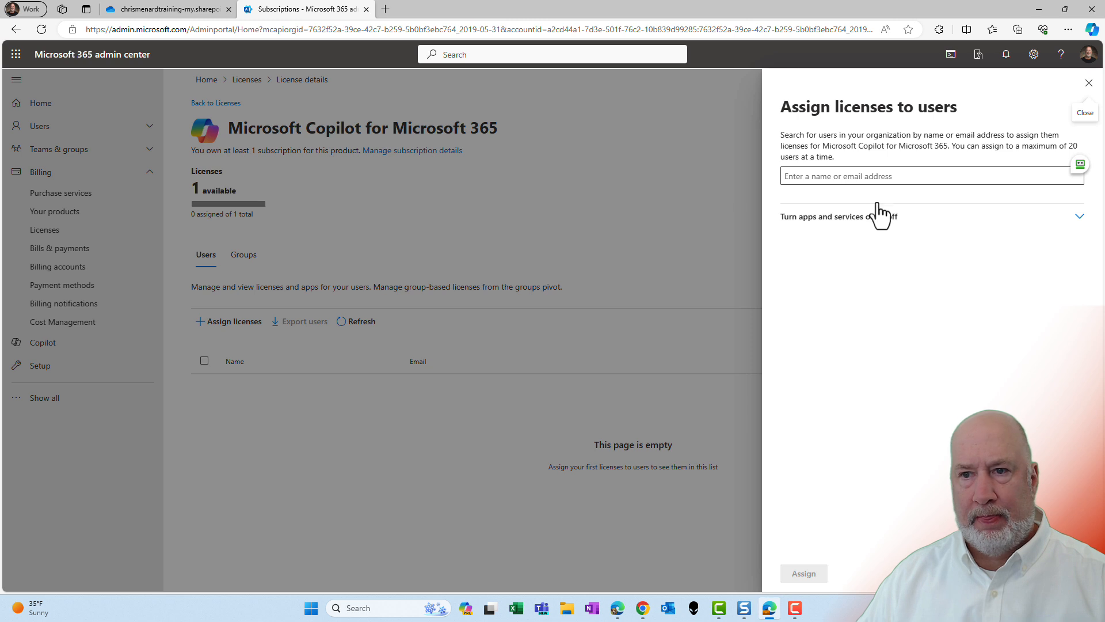
pyautogui.click(930, 175)
pyautogui.write('Chris Menard')
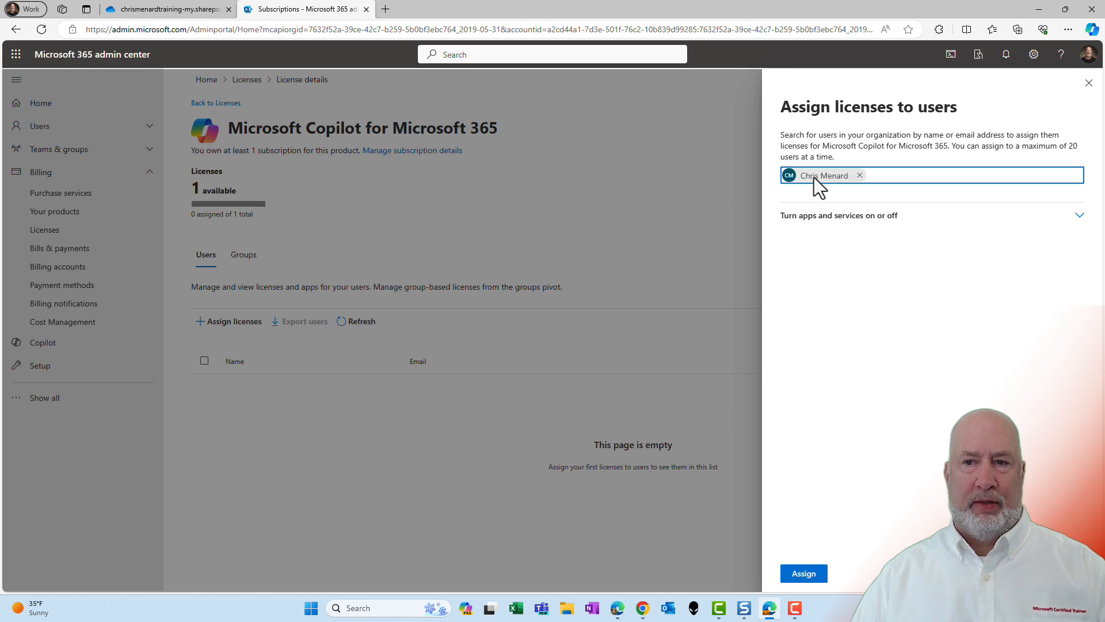
pyautogui.moveTo(826, 194)
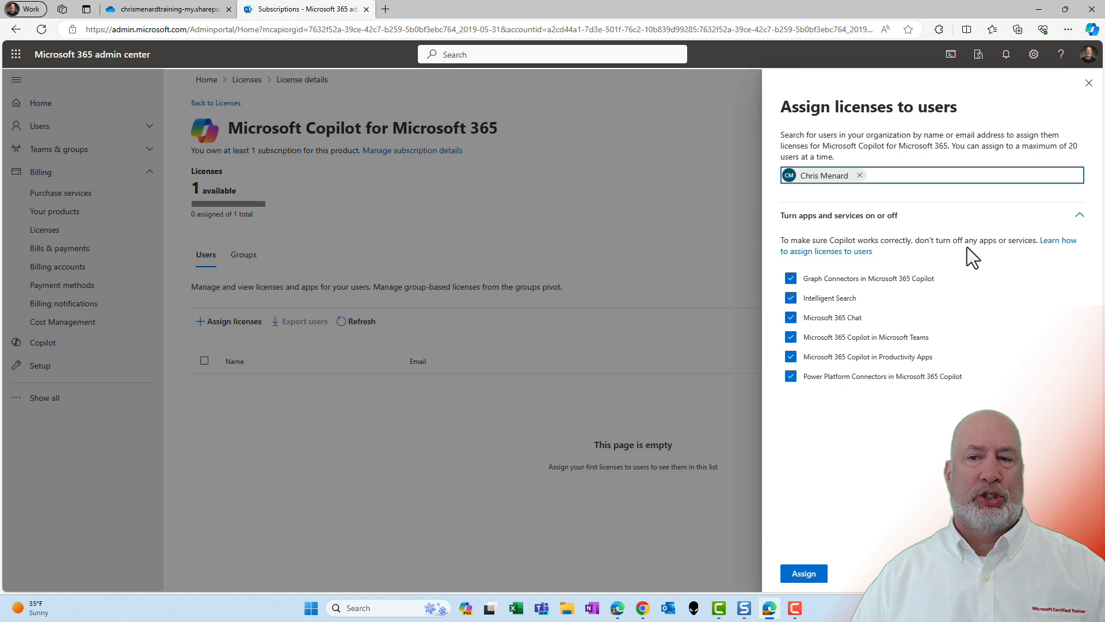
pyautogui.click(1079, 215)
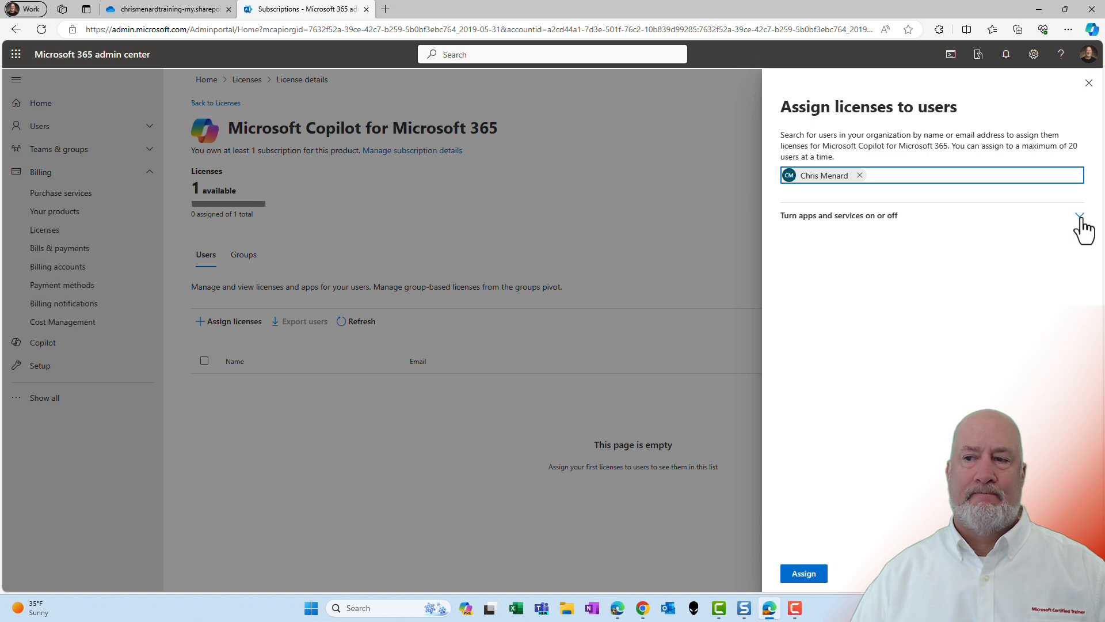
pyautogui.click(802, 574)
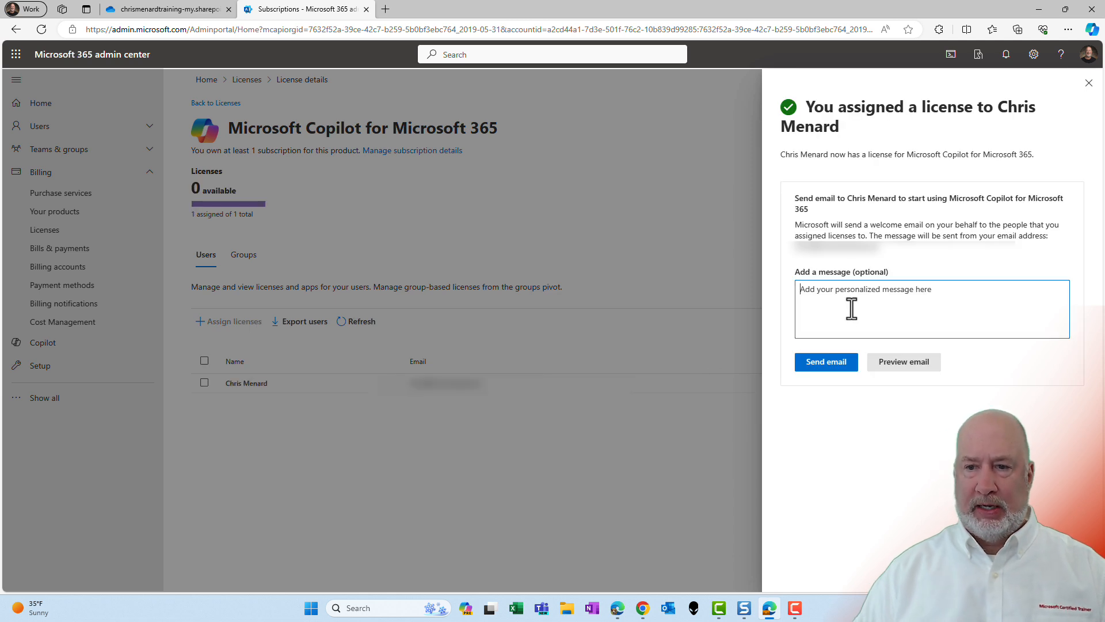
pyautogui.click(825, 361)
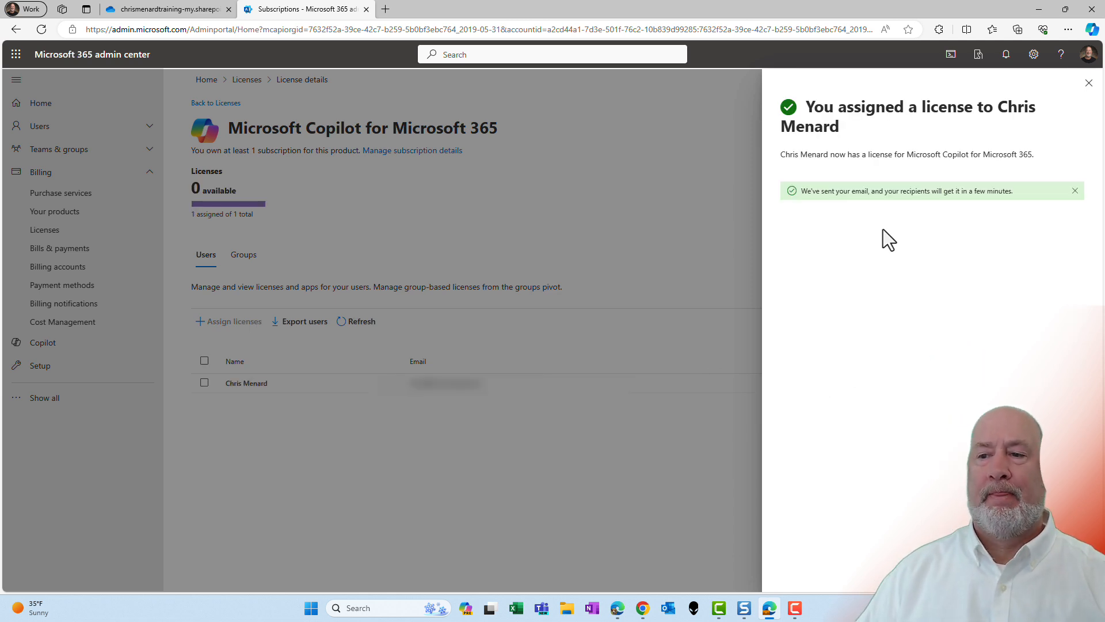
pyautogui.click(1087, 82)
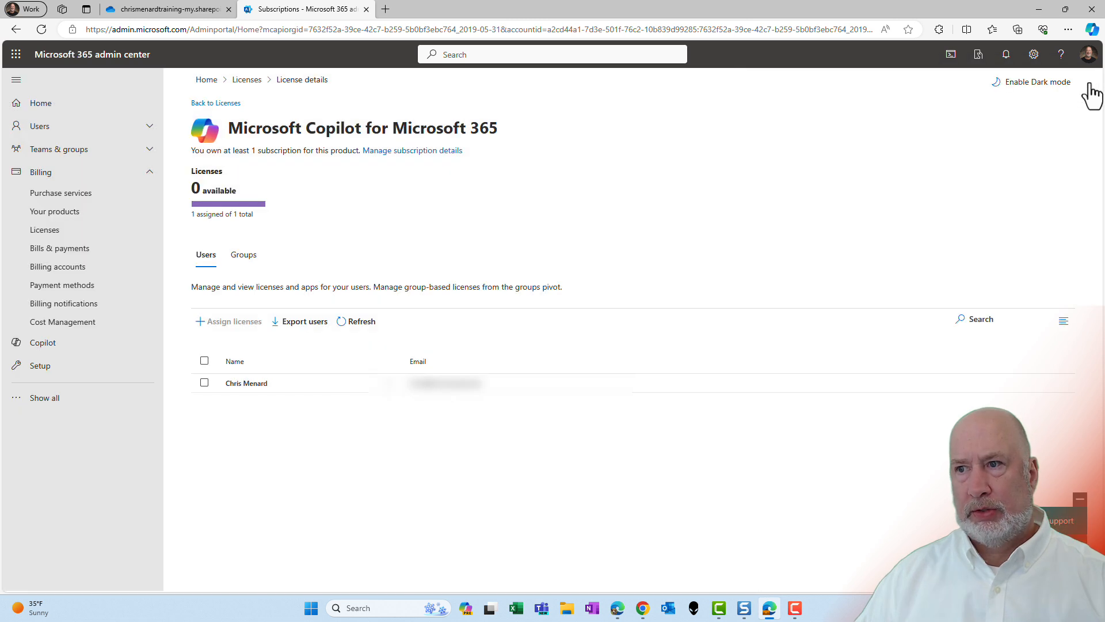
# Step: Return to the Licenses overview listing Copilot with 1/1 licenses assigned
pyautogui.click(215, 102)
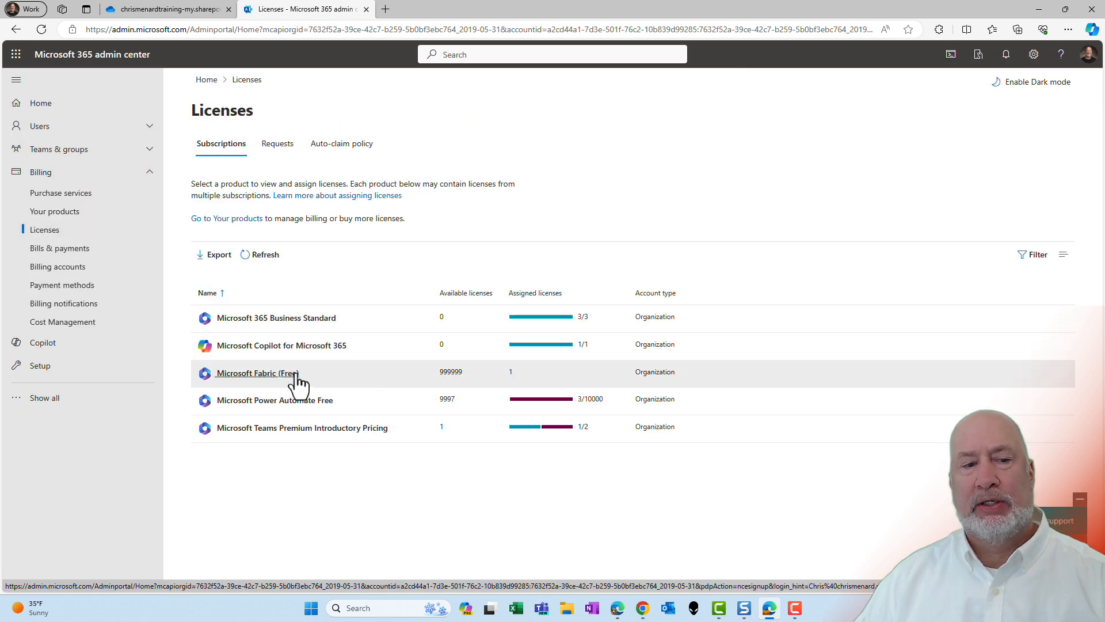
pyautogui.moveTo(564, 352)
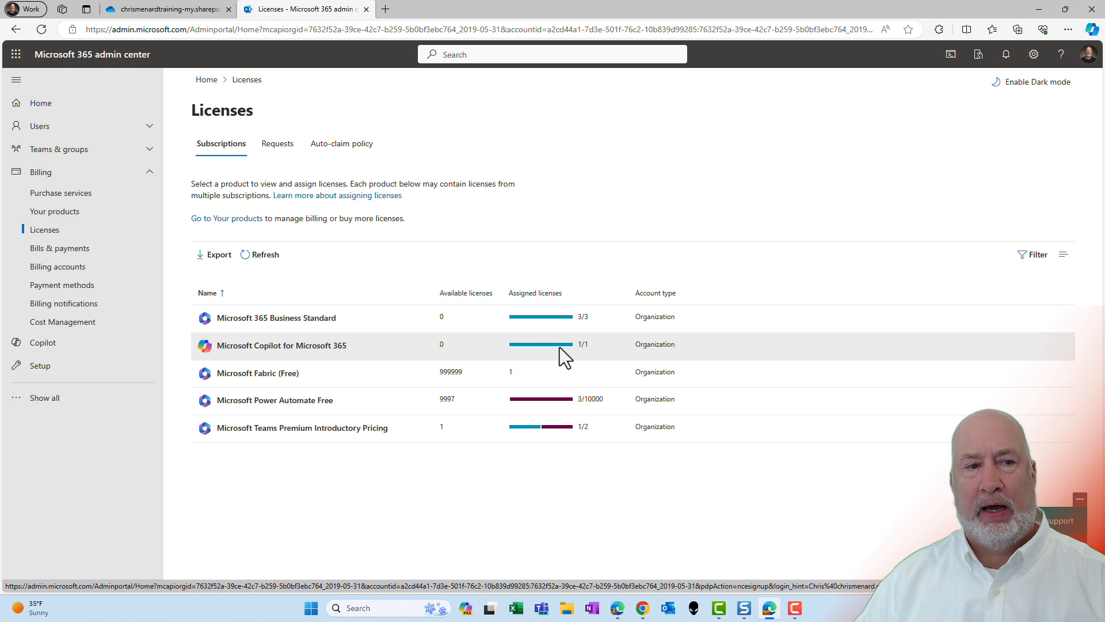
pyautogui.moveTo(753, 456)
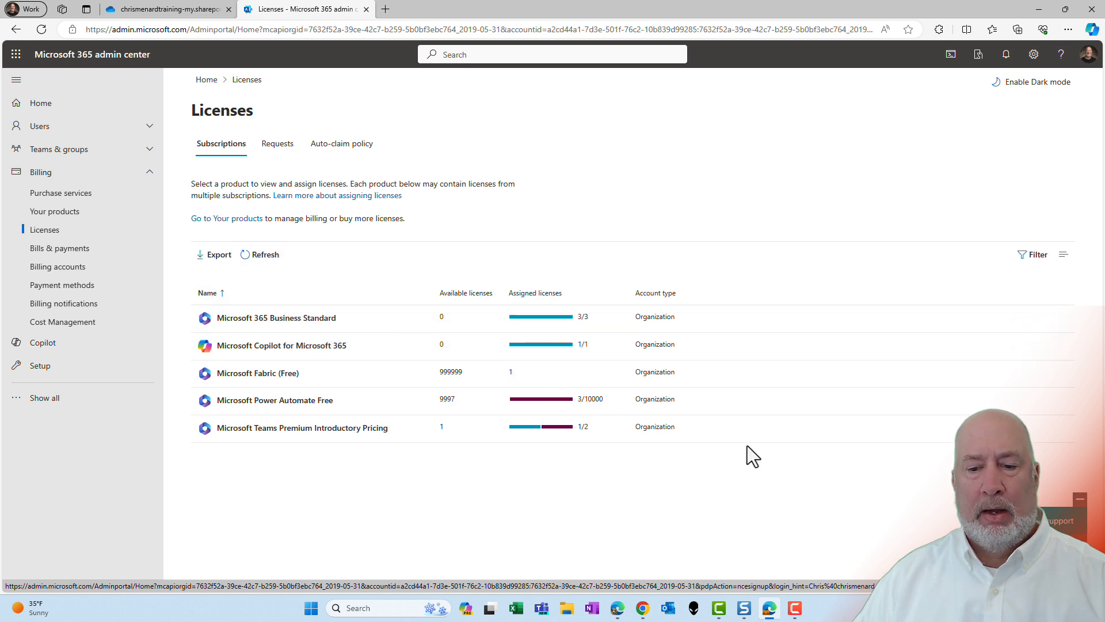
pyautogui.moveTo(628, 509)
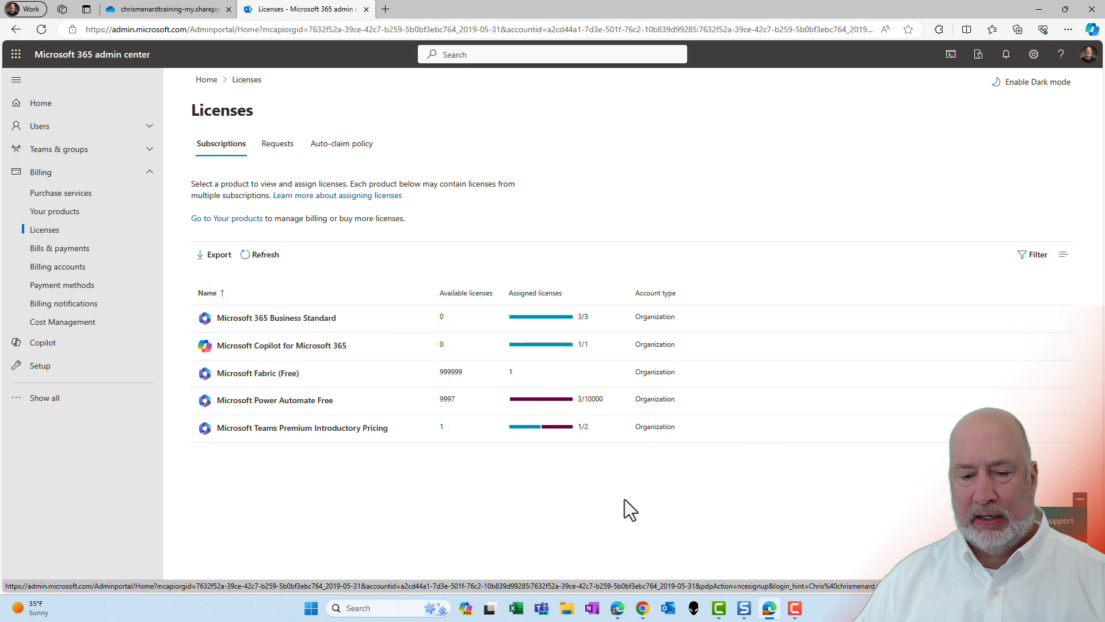
pyautogui.moveTo(651, 452)
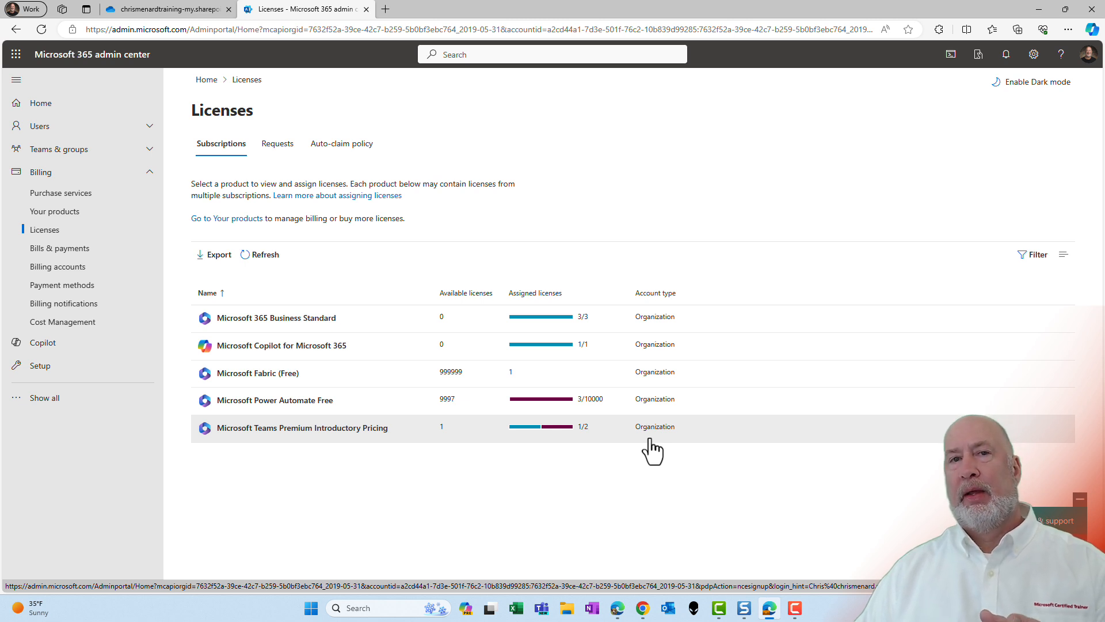
pyautogui.moveTo(647, 452)
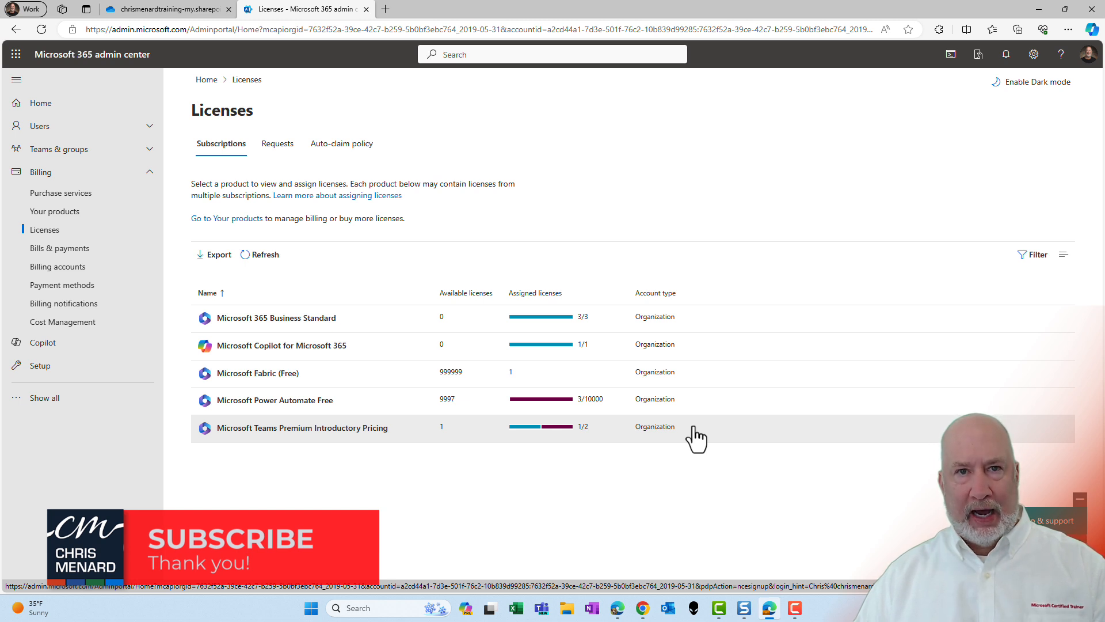
pyautogui.moveTo(705, 435)
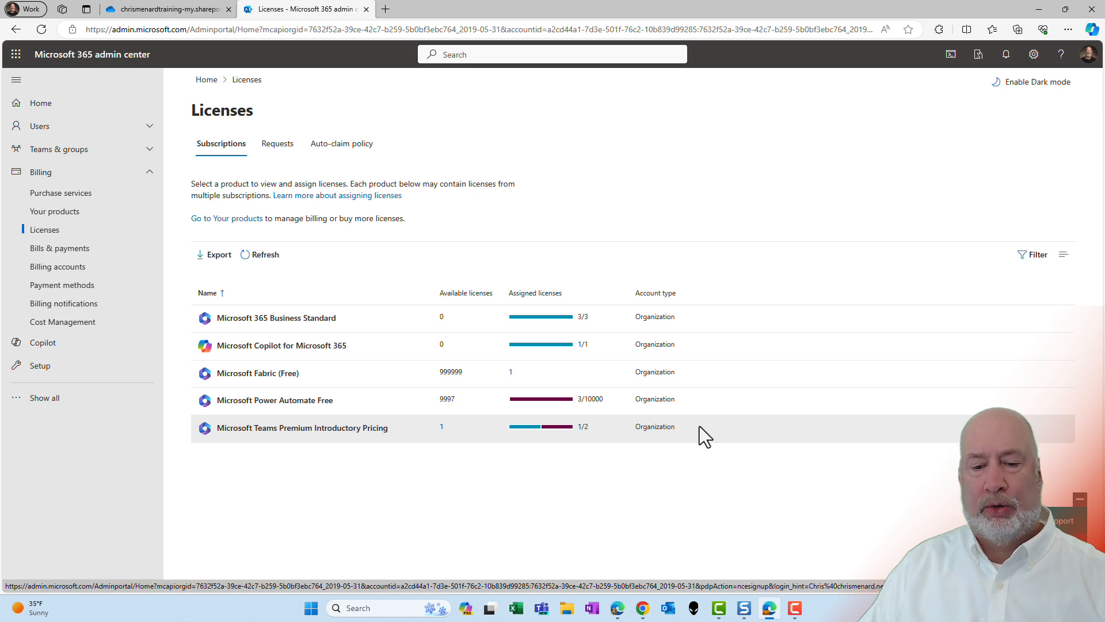